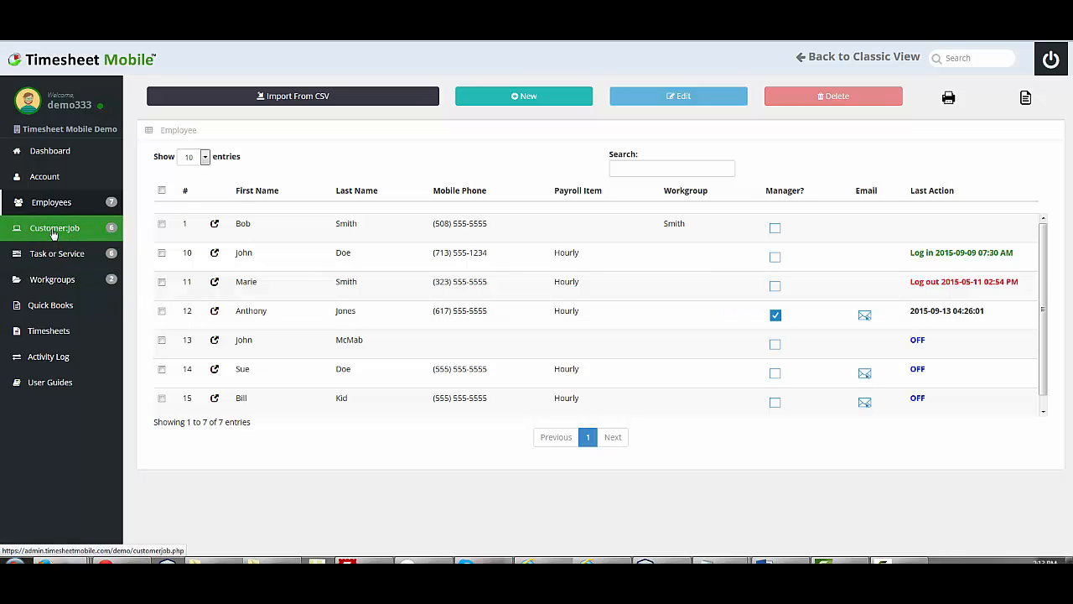
View the customer:job list and the task or service list, then return to the employee roster
left_click(54, 227)
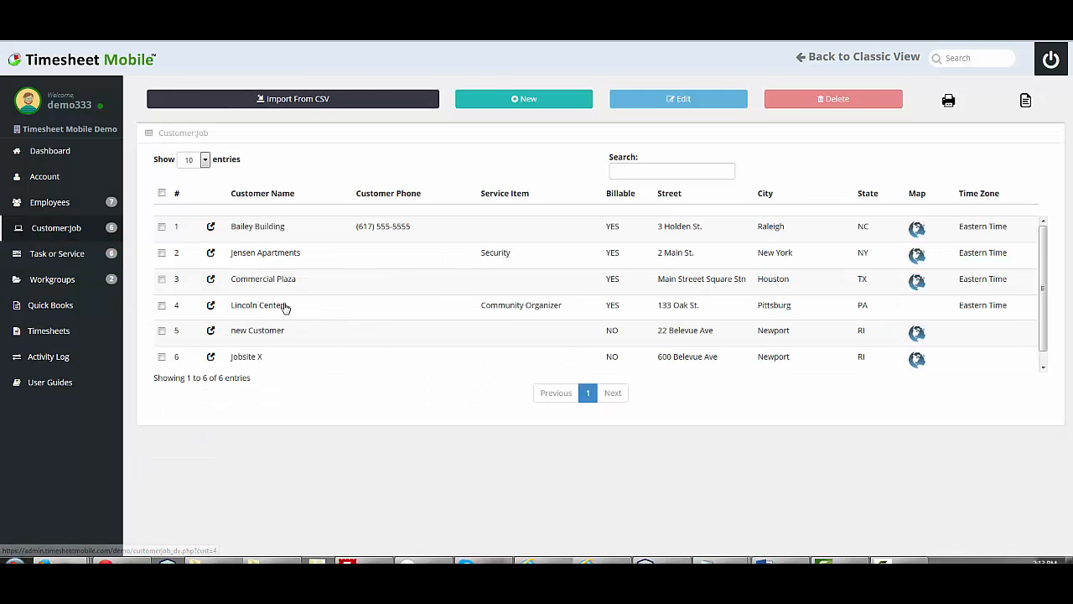
left_click(58, 254)
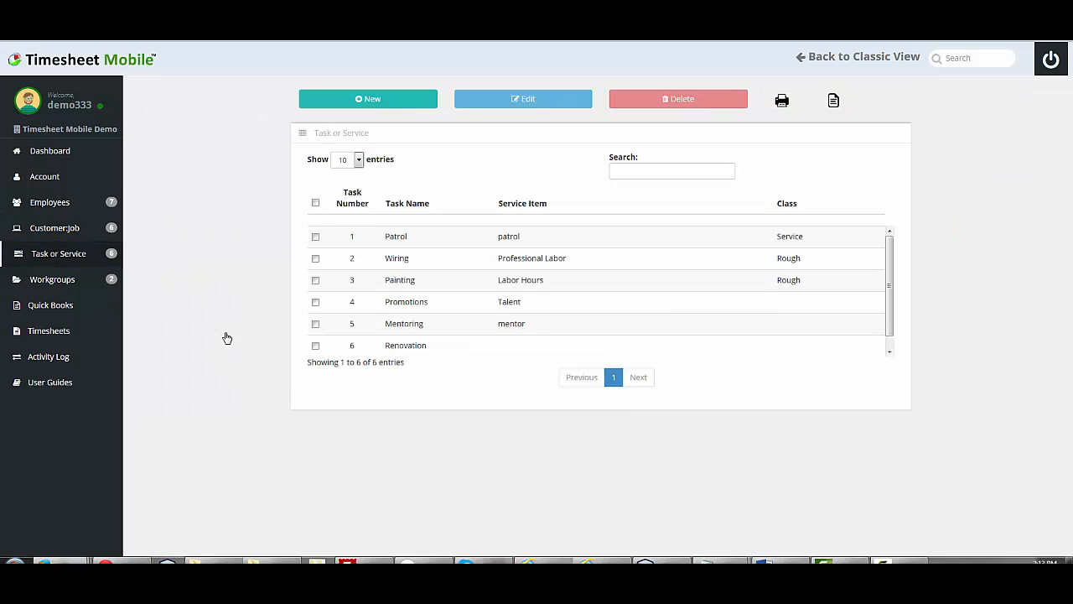
mouse_move(211, 253)
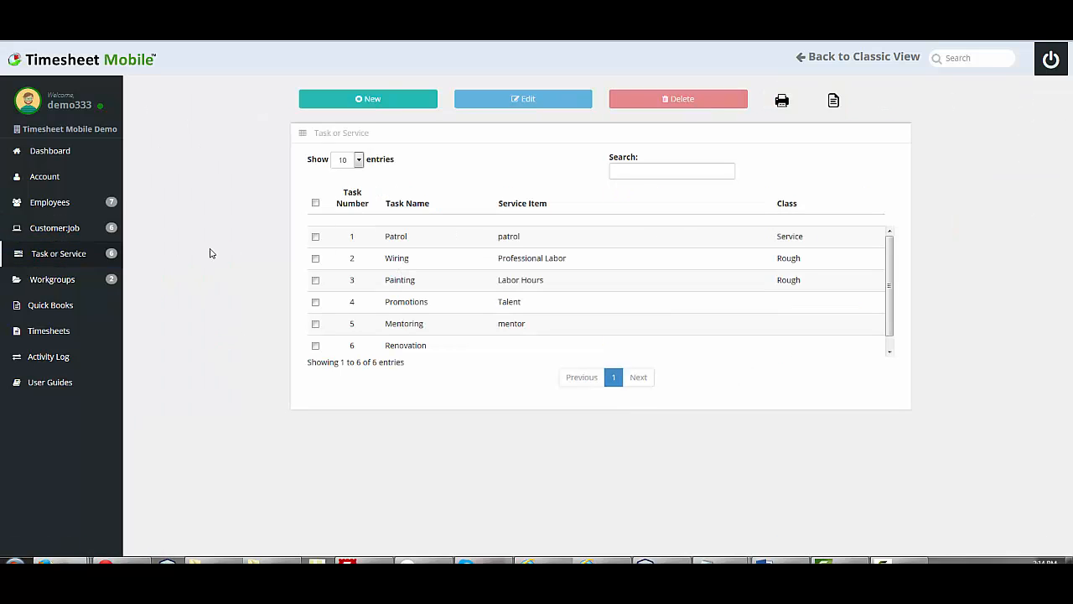
left_click(48, 202)
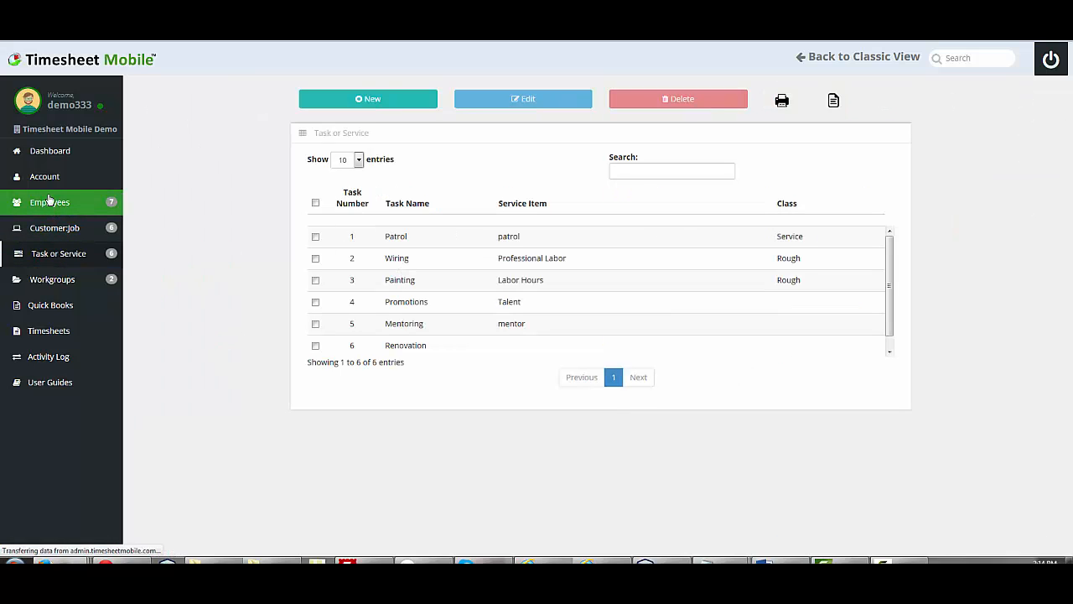
Switch to the Dashboard showing hour totals and the punch map
left_click(51, 150)
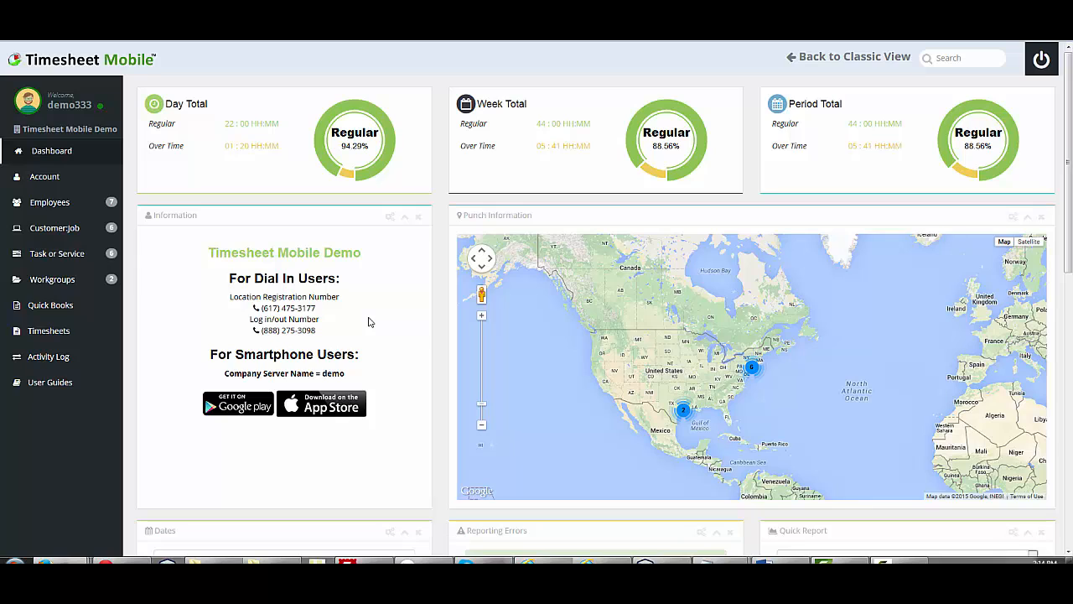
mouse_move(310, 454)
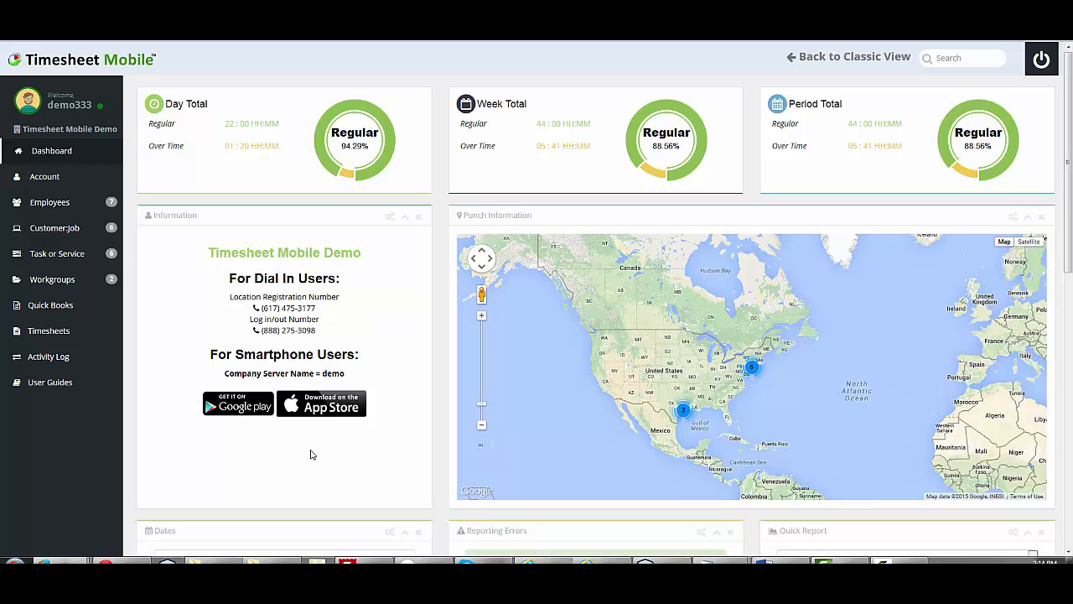
mouse_move(246, 450)
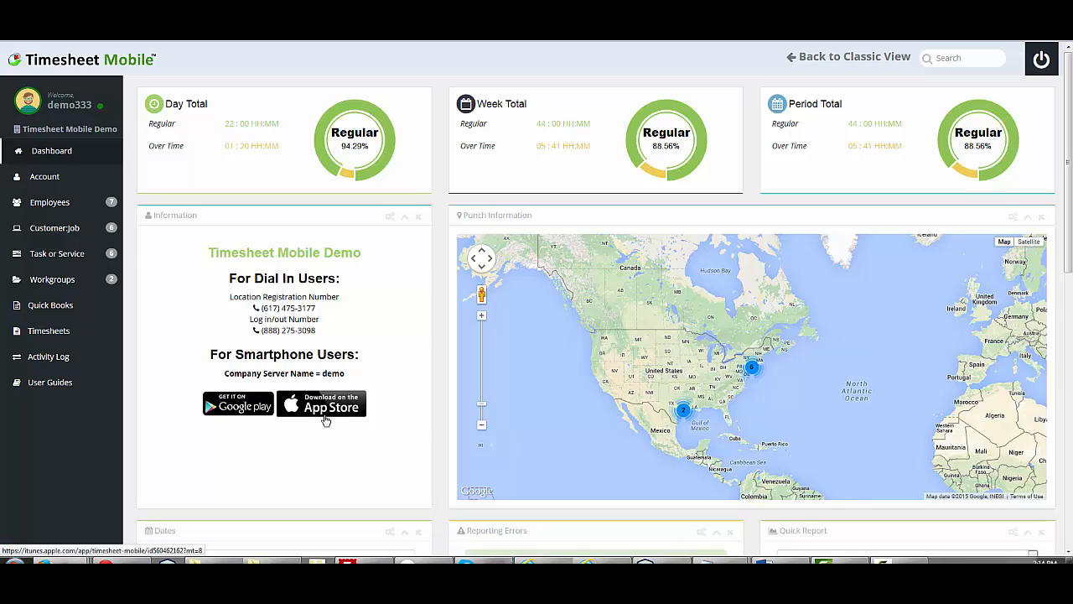
mouse_move(239, 414)
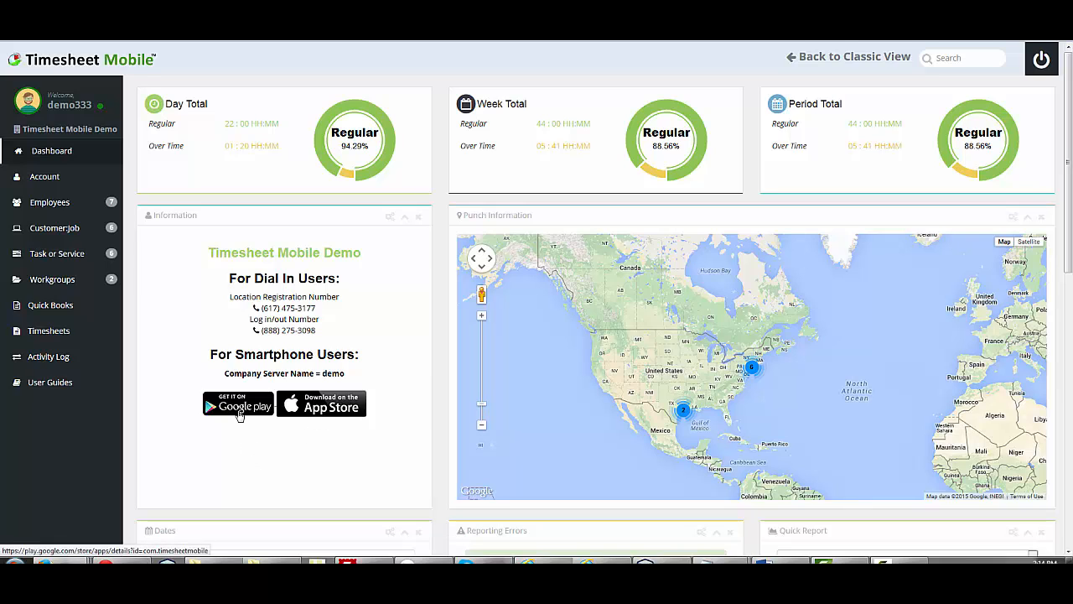
mouse_move(235, 434)
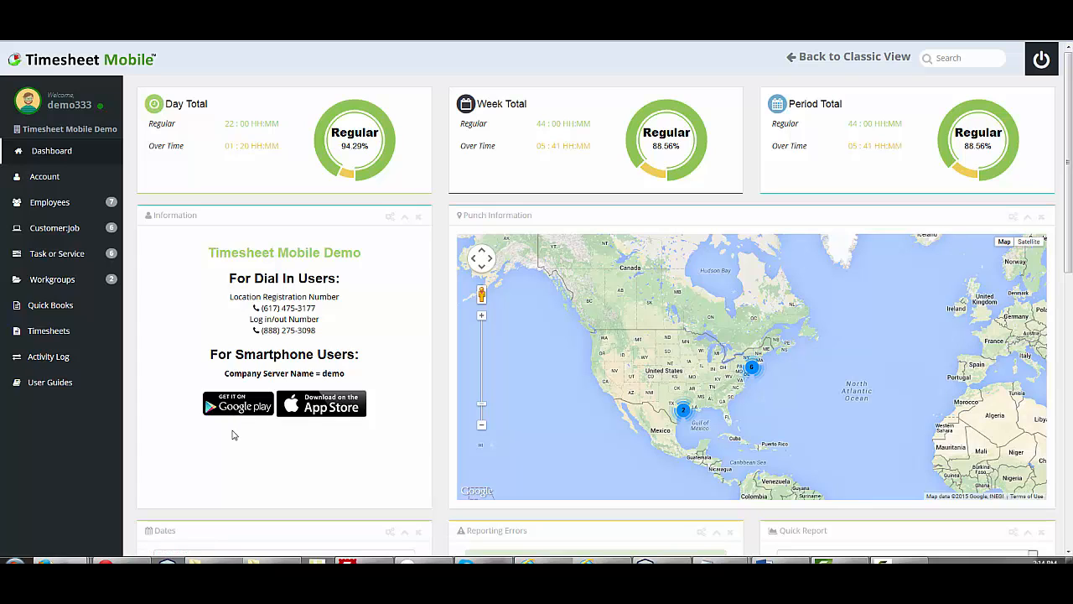
mouse_move(245, 337)
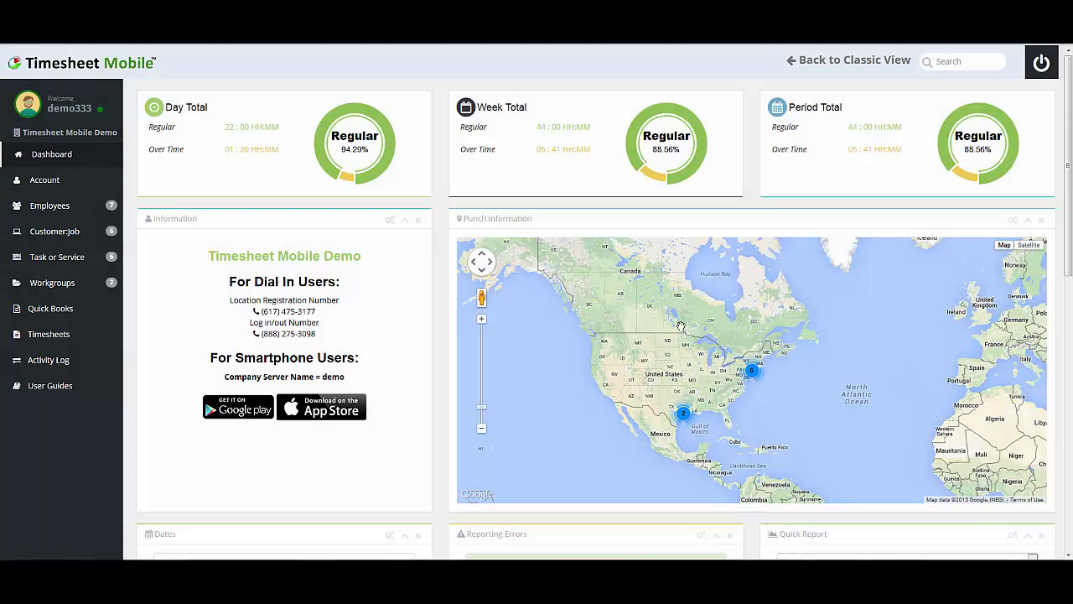
mouse_move(792, 402)
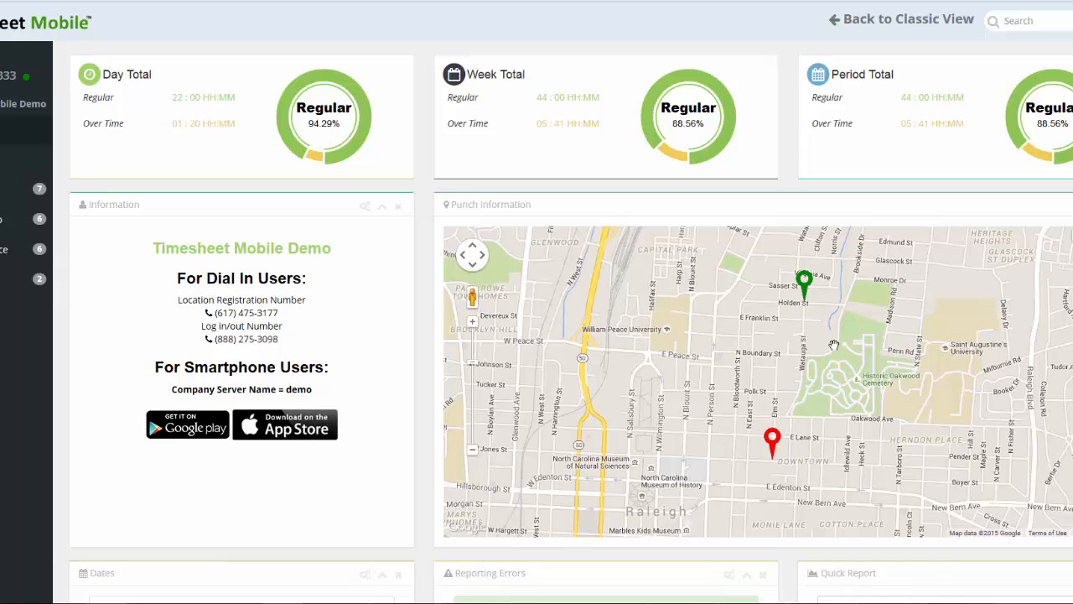
mouse_move(823, 312)
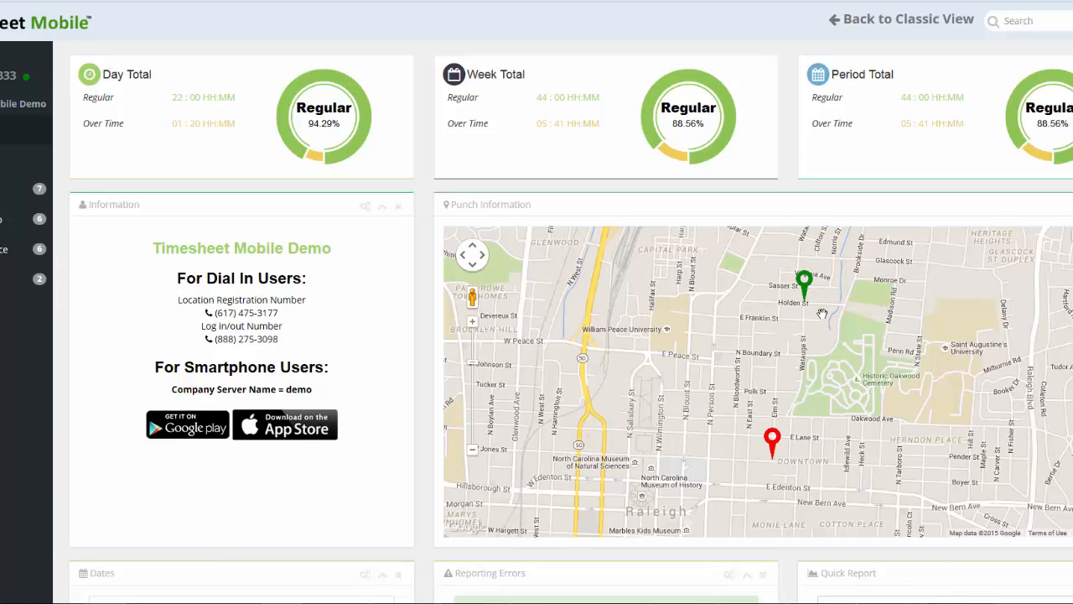
mouse_move(777, 464)
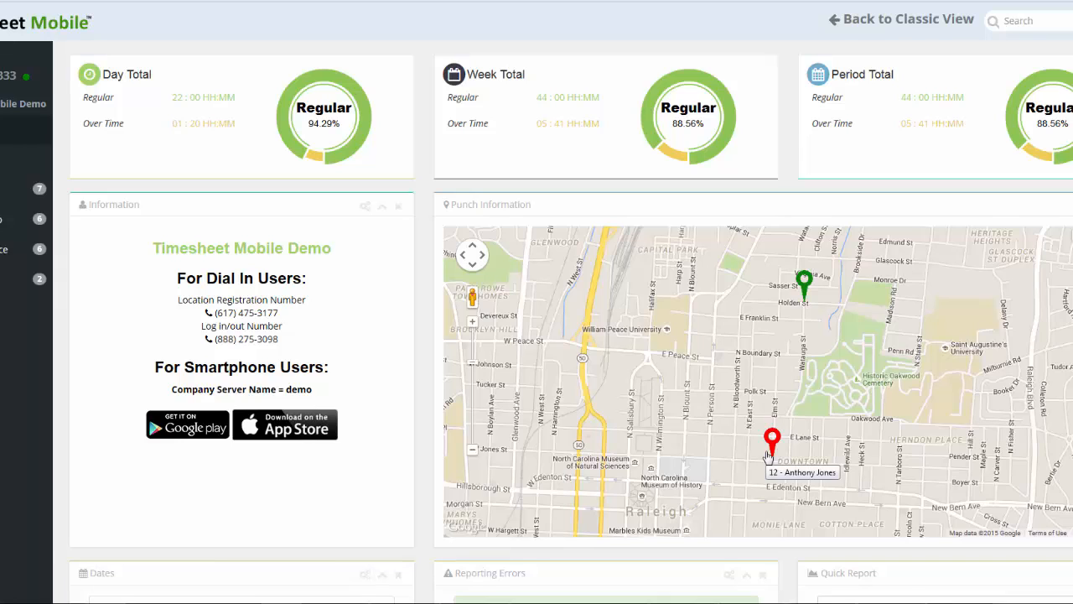
Select the downtown Raleigh map pin and open employee 12's punch details
left_click(771, 443)
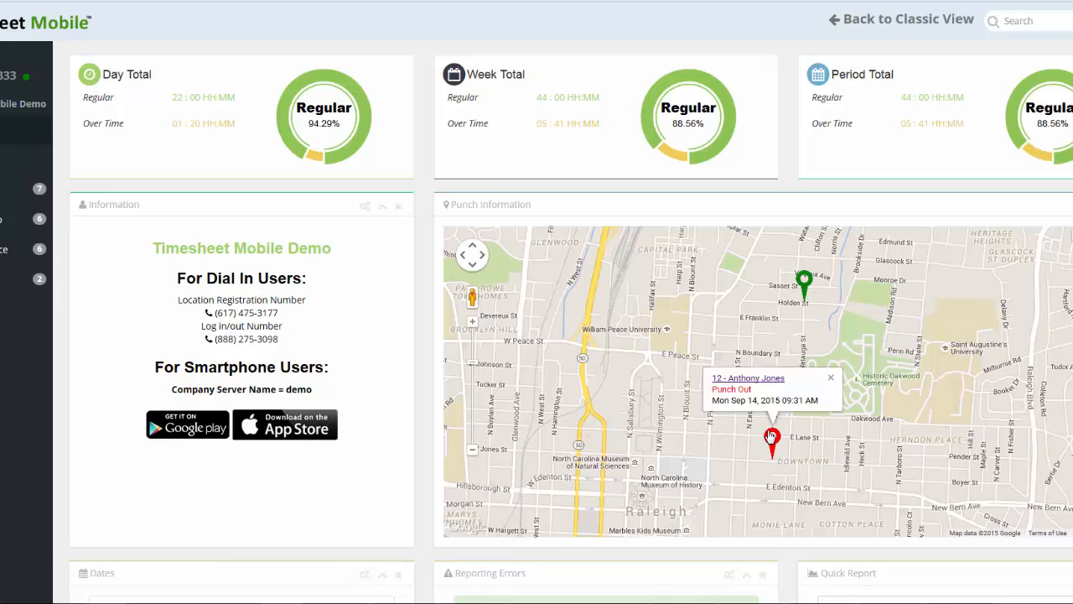
mouse_move(805, 410)
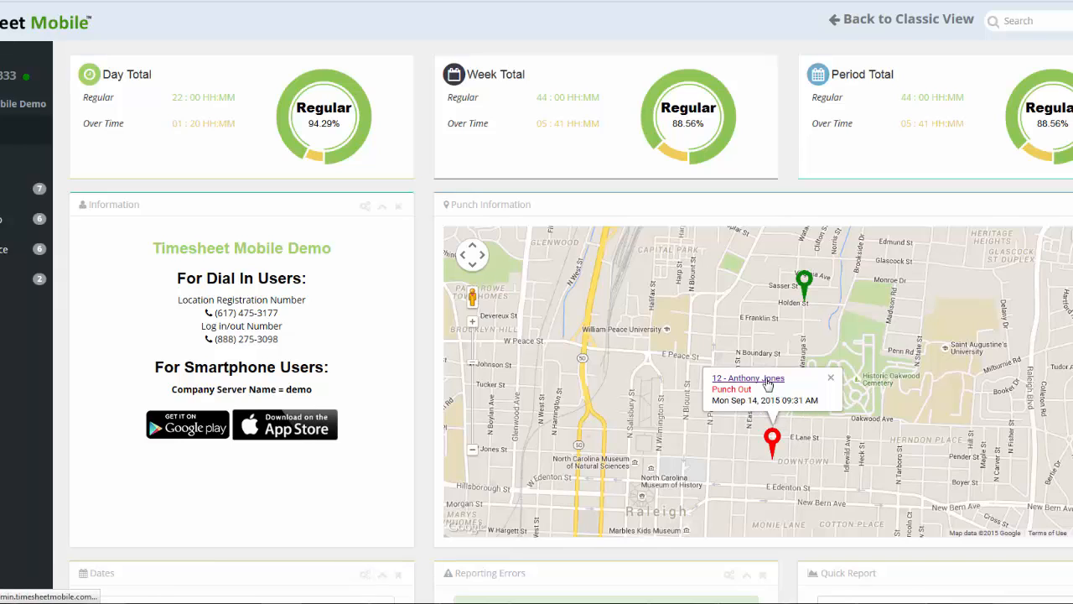
left_click(747, 377)
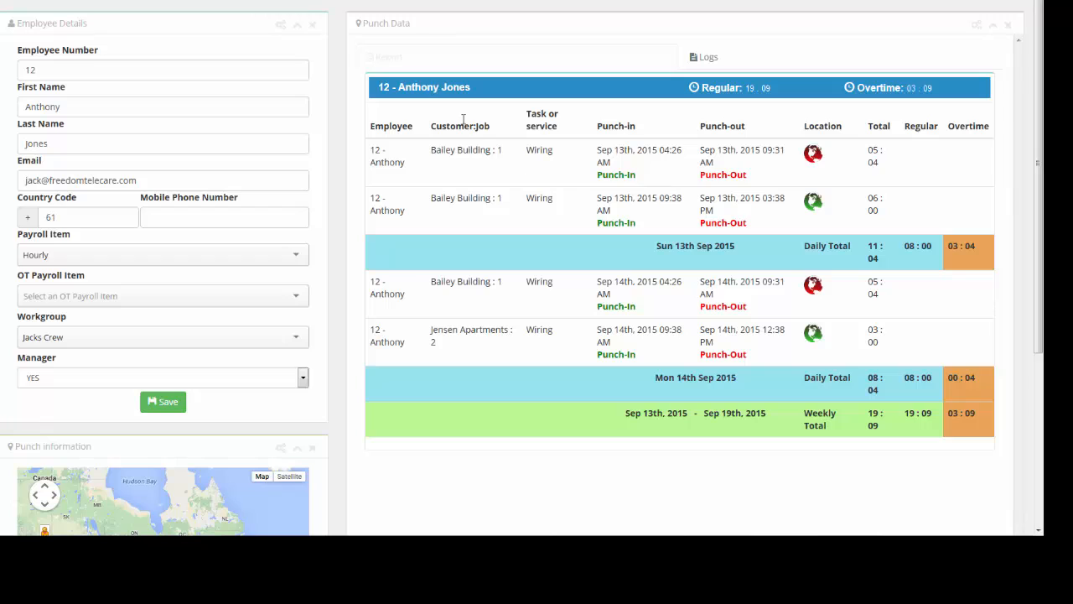
mouse_move(388, 71)
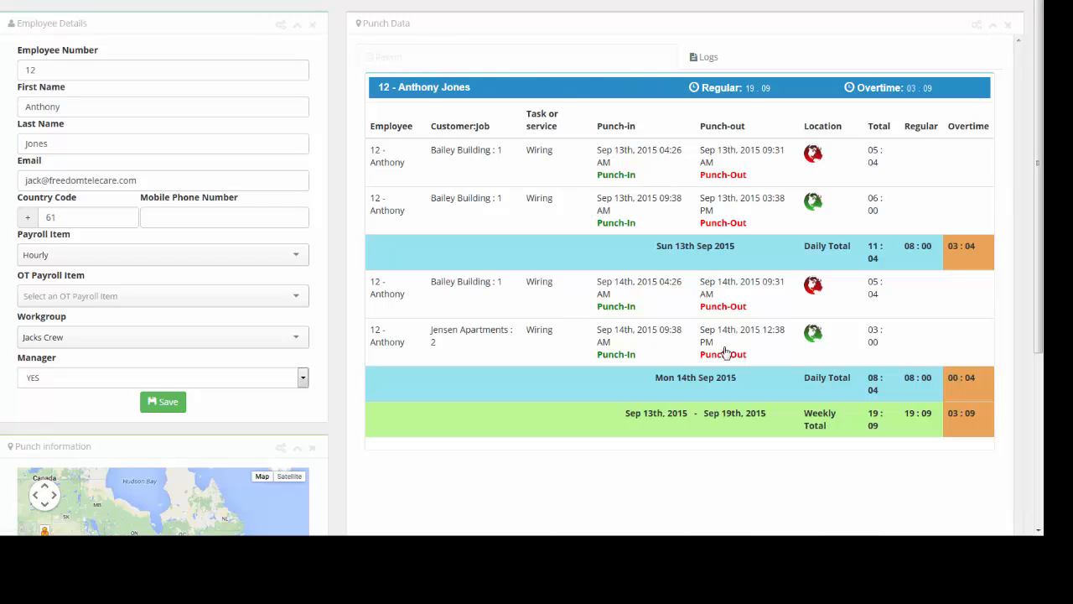
mouse_move(451, 168)
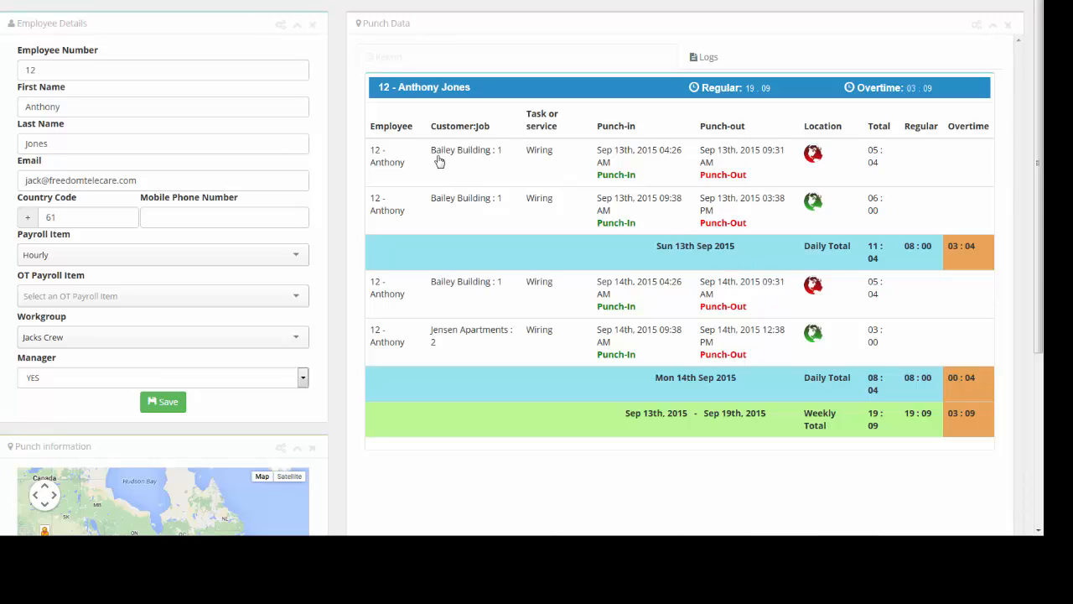
mouse_move(532, 160)
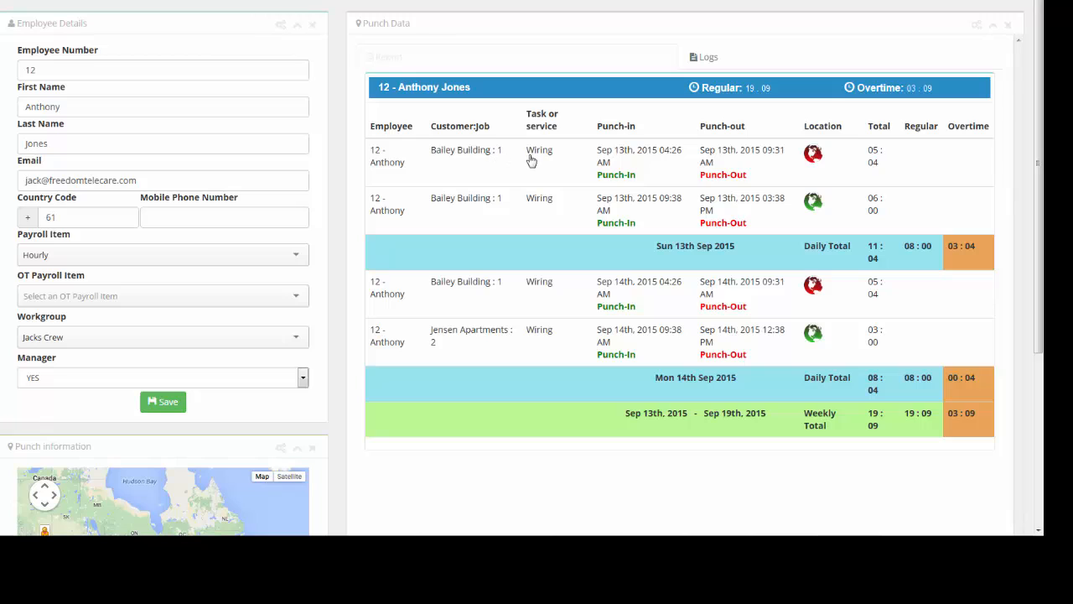
mouse_move(550, 162)
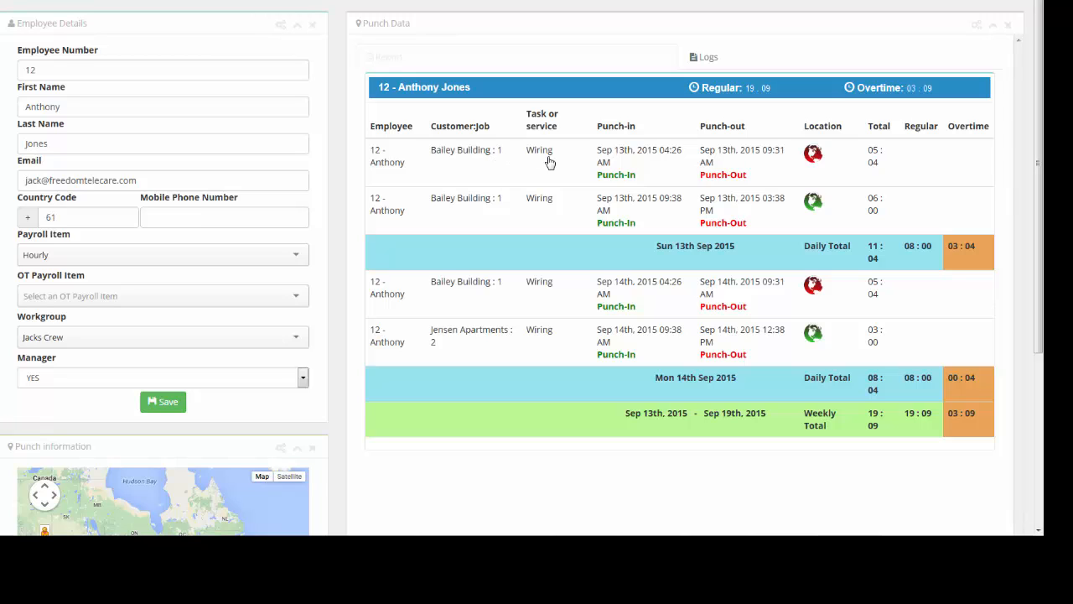
mouse_move(754, 163)
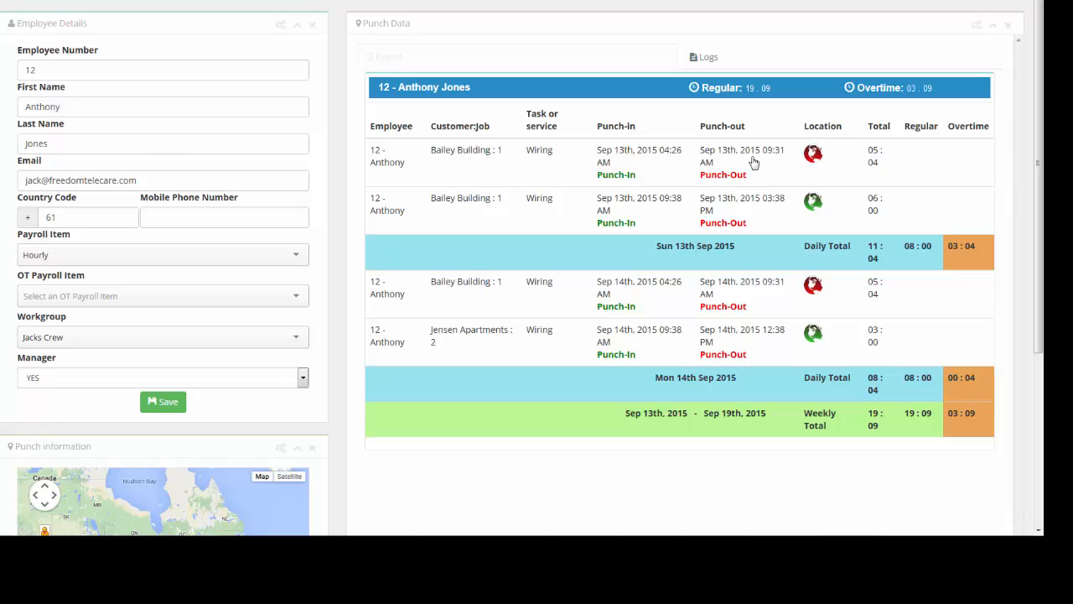
mouse_move(872, 157)
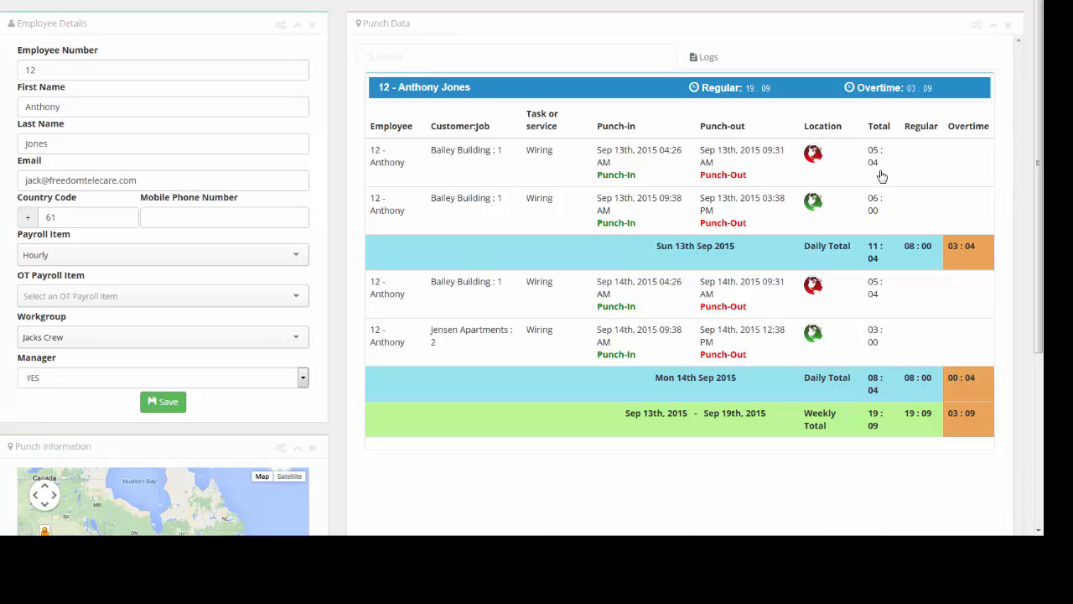
mouse_move(809, 181)
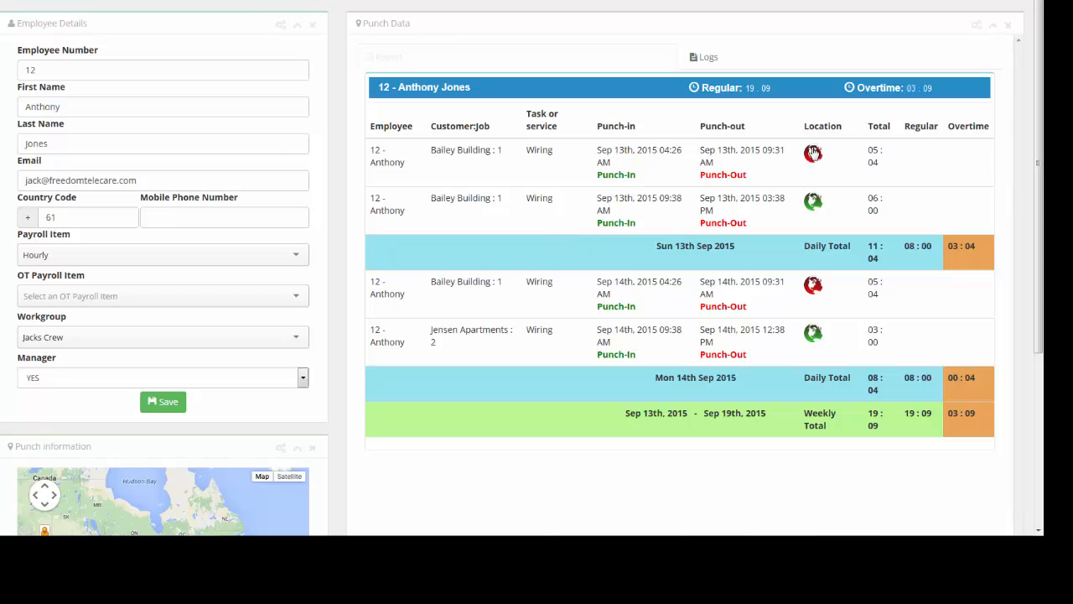
mouse_move(813, 207)
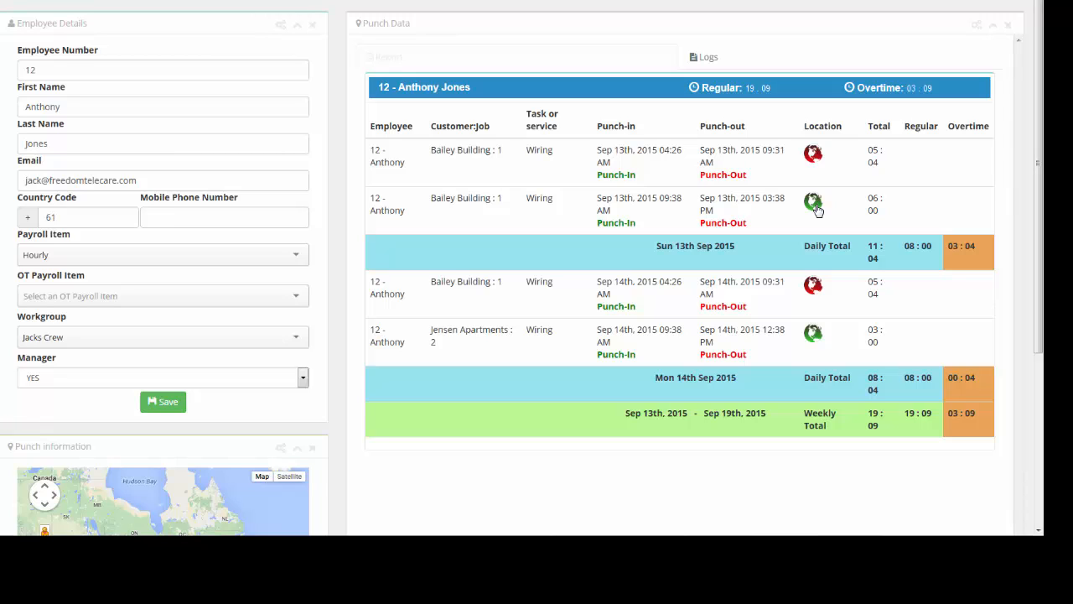
mouse_move(737, 222)
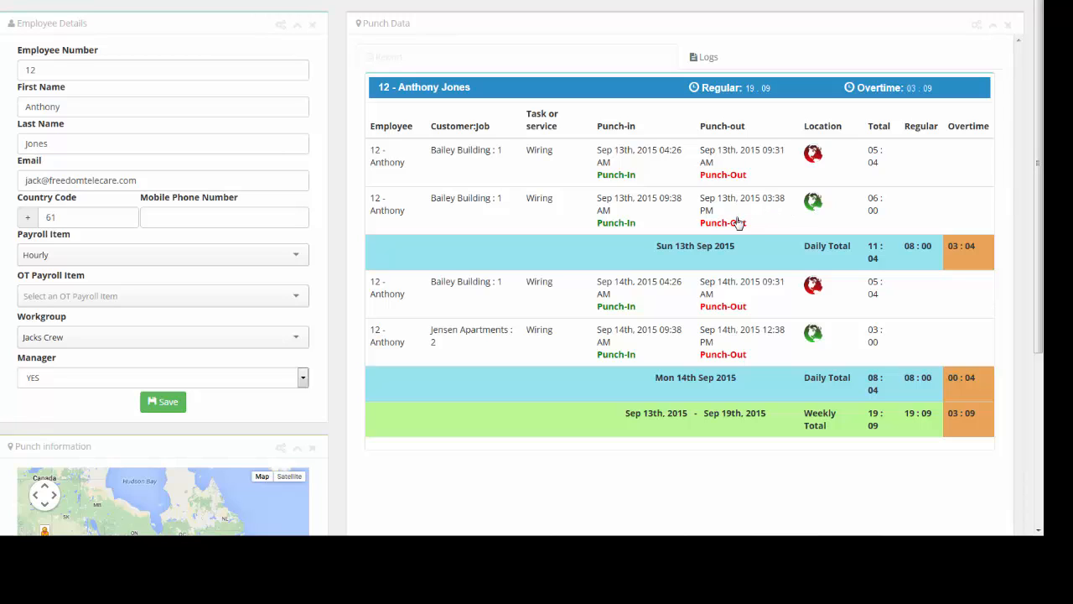
mouse_move(735, 223)
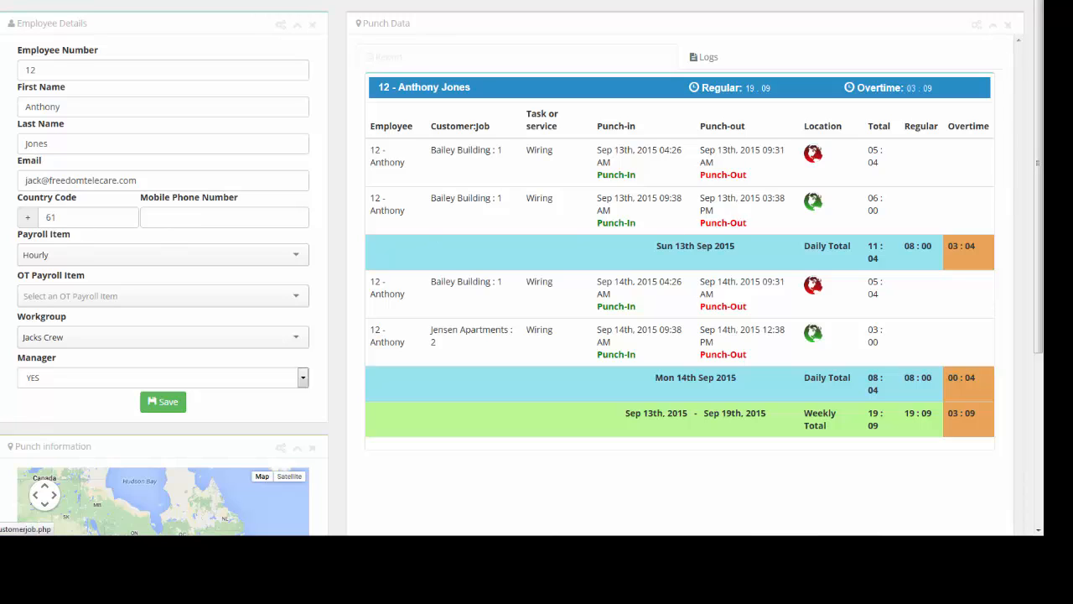
mouse_move(667, 322)
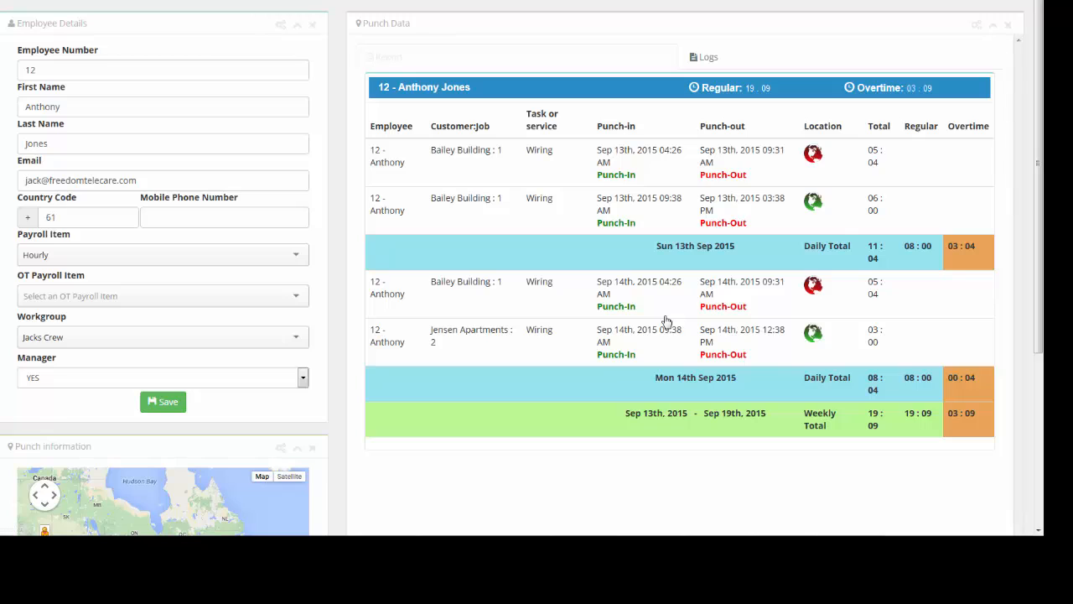
mouse_move(667, 322)
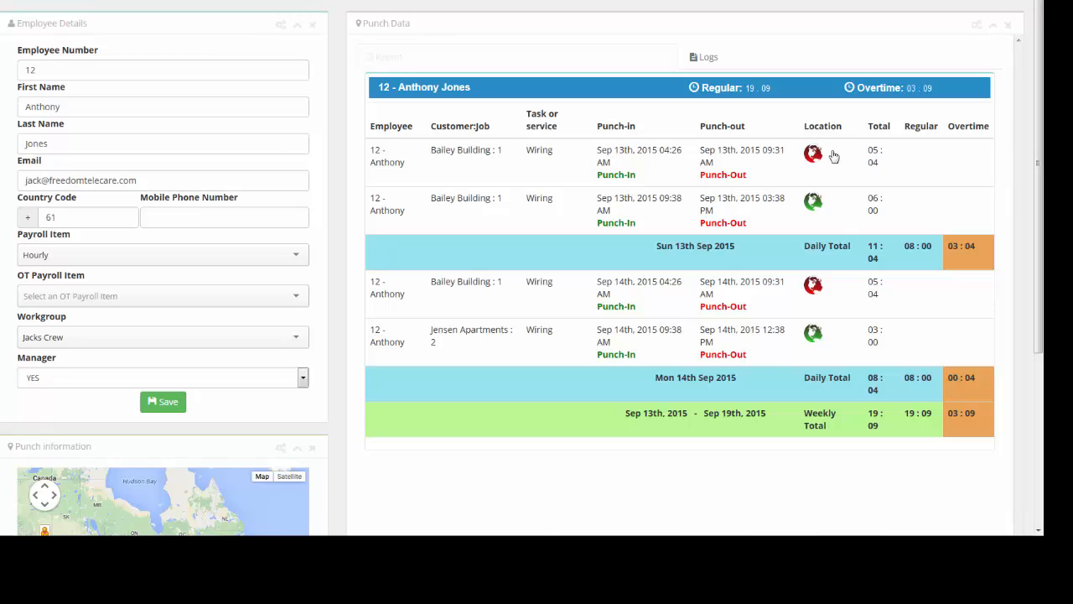
mouse_move(819, 203)
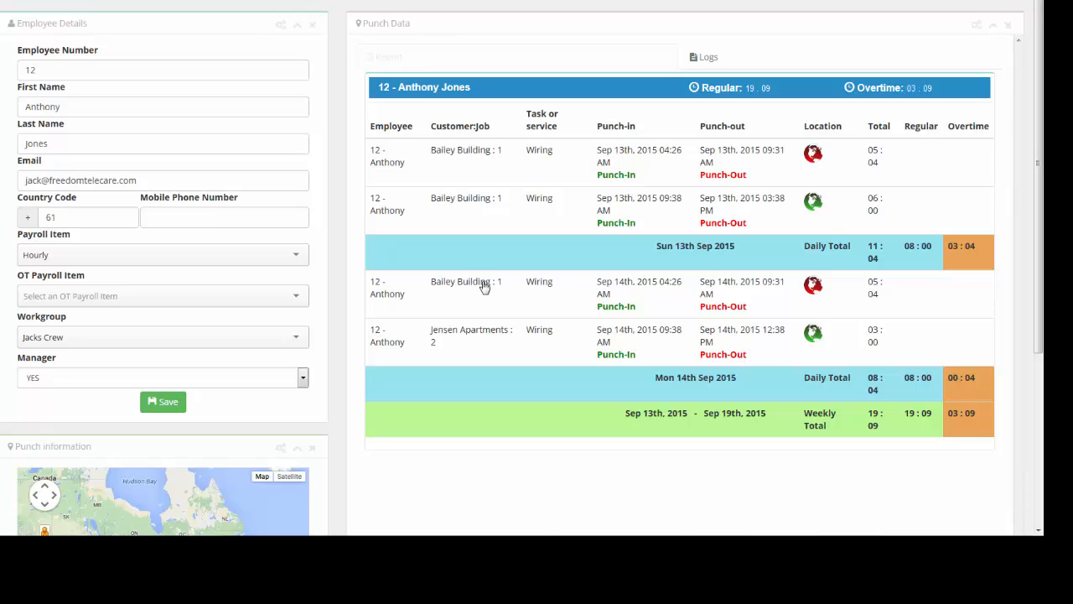
mouse_move(813, 298)
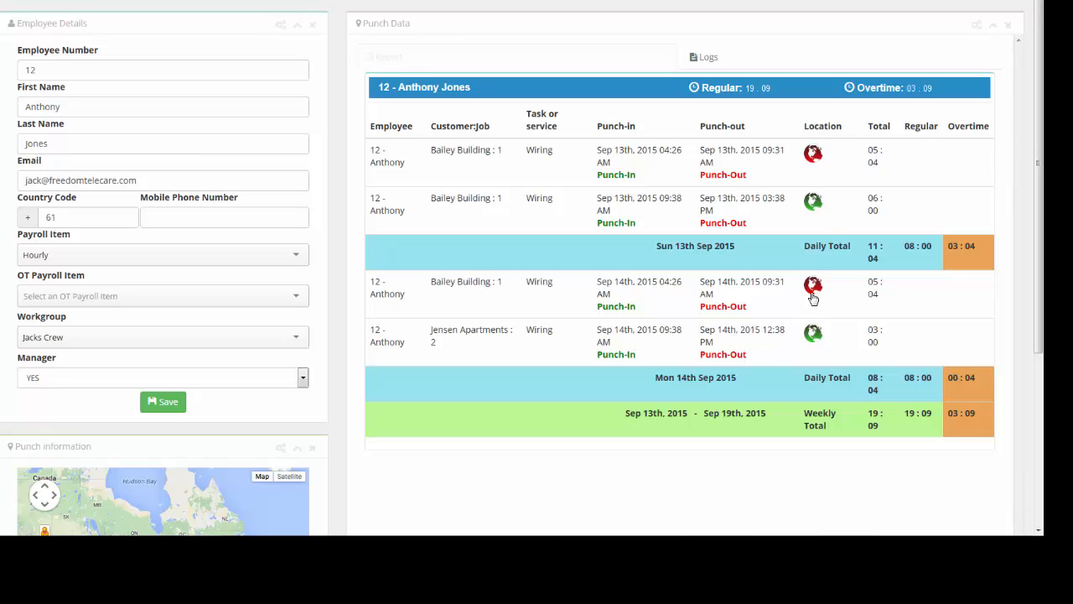
mouse_move(819, 297)
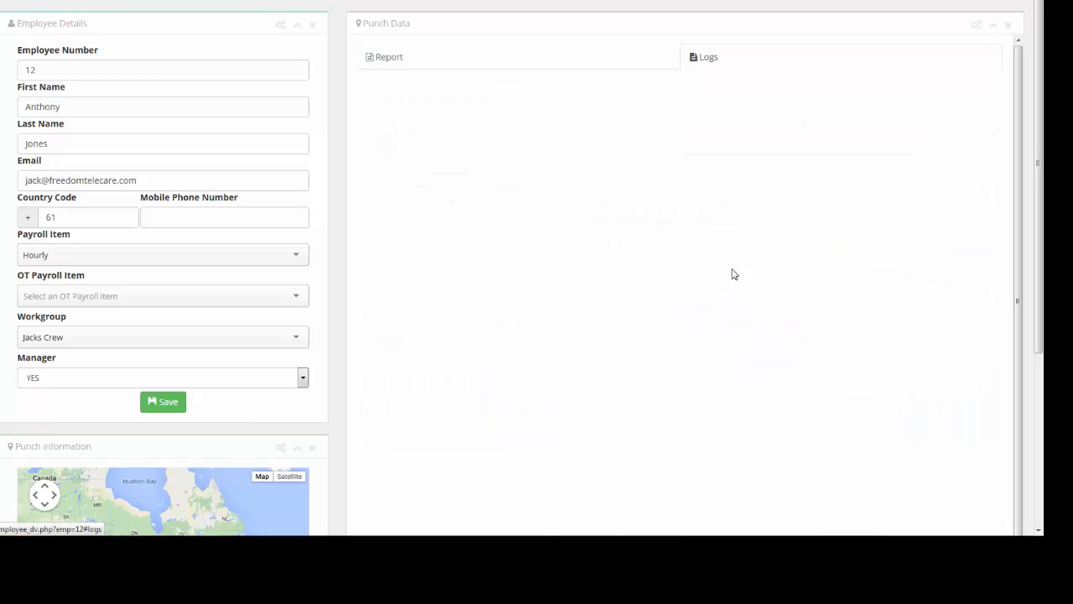
left_click(707, 57)
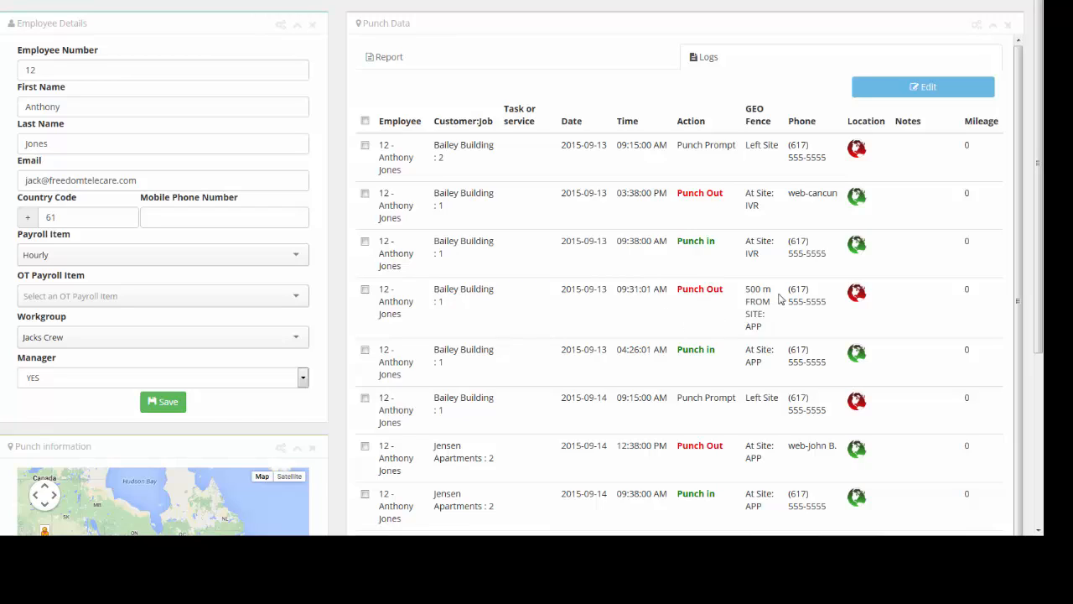
mouse_move(757, 329)
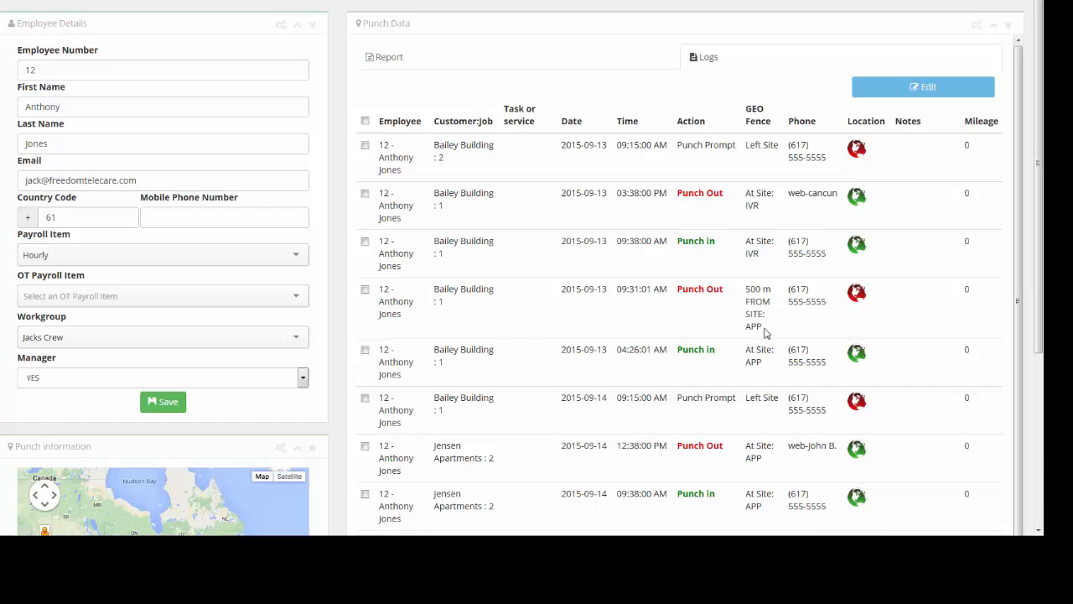
mouse_move(775, 311)
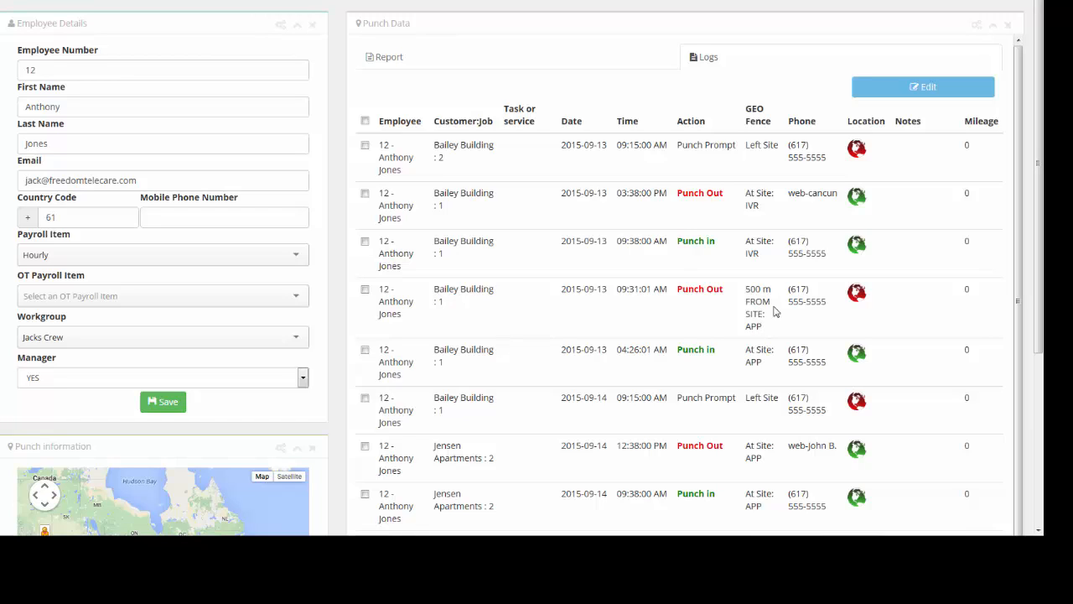
mouse_move(646, 303)
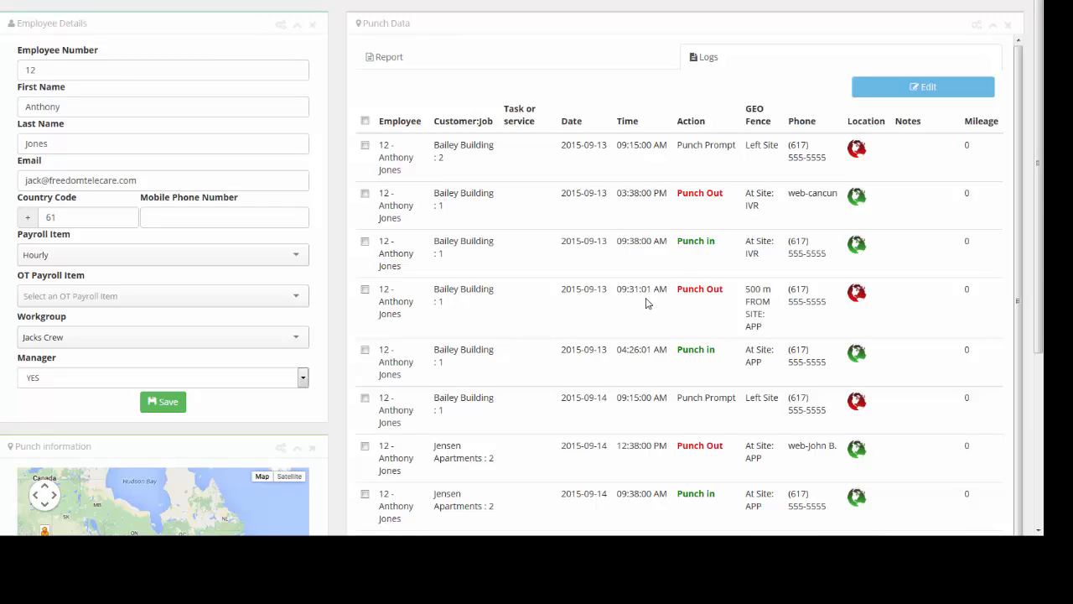
mouse_move(796, 327)
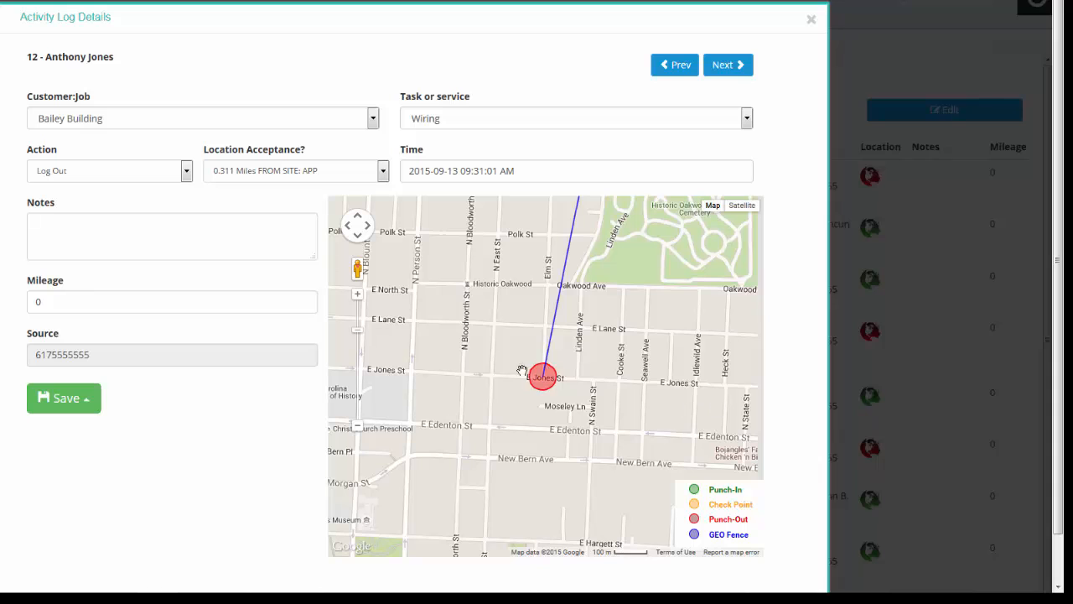
mouse_move(741, 206)
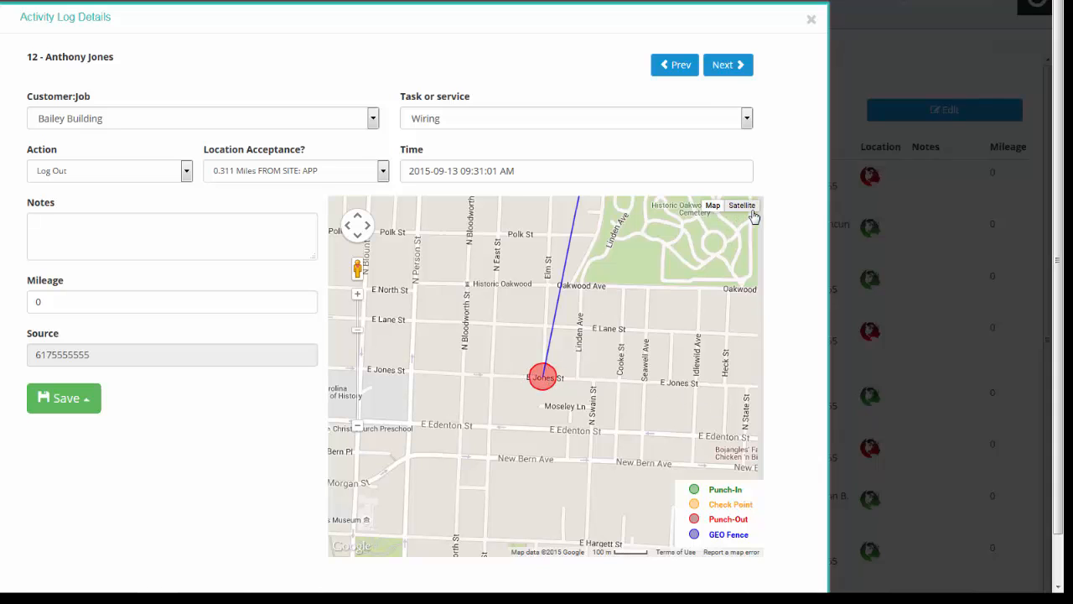
Show the punch-out map as satellite imagery, zooming to reveal the geofence and punch-out point
left_click(741, 205)
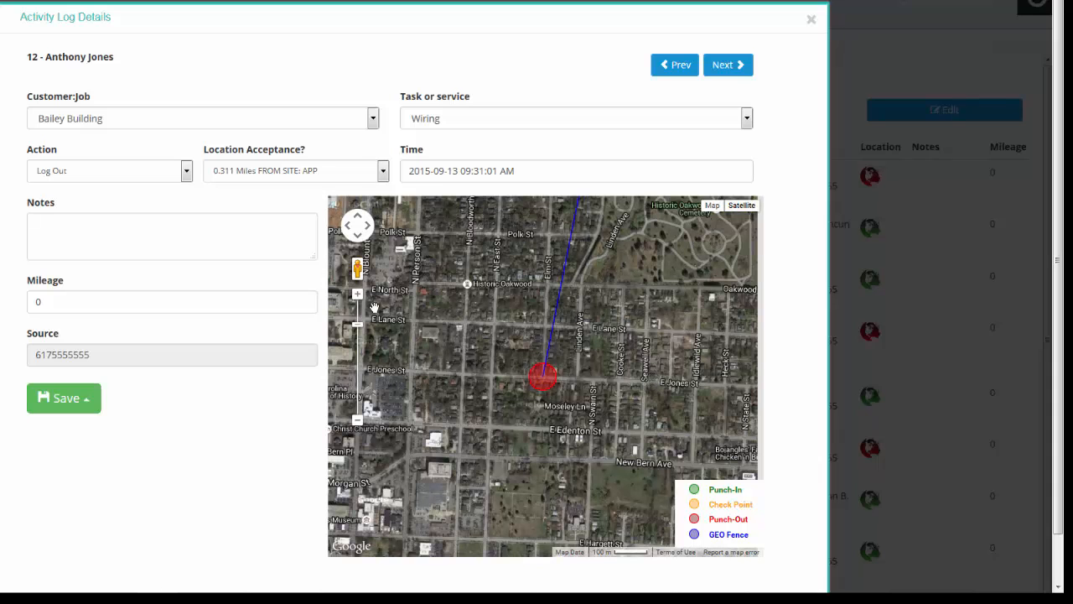
left_click(357, 312)
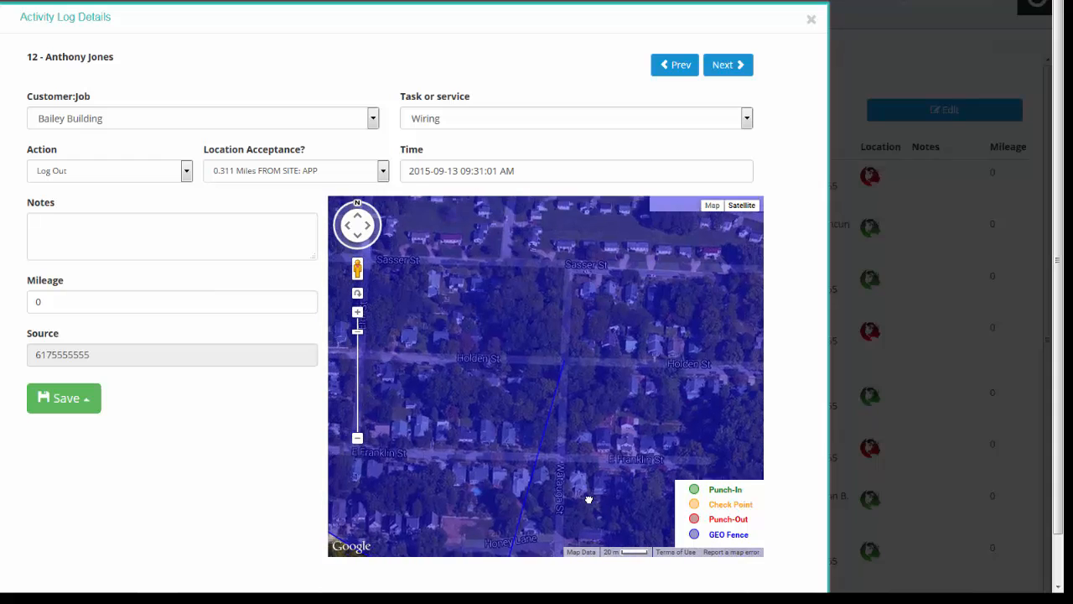
left_click(357, 437)
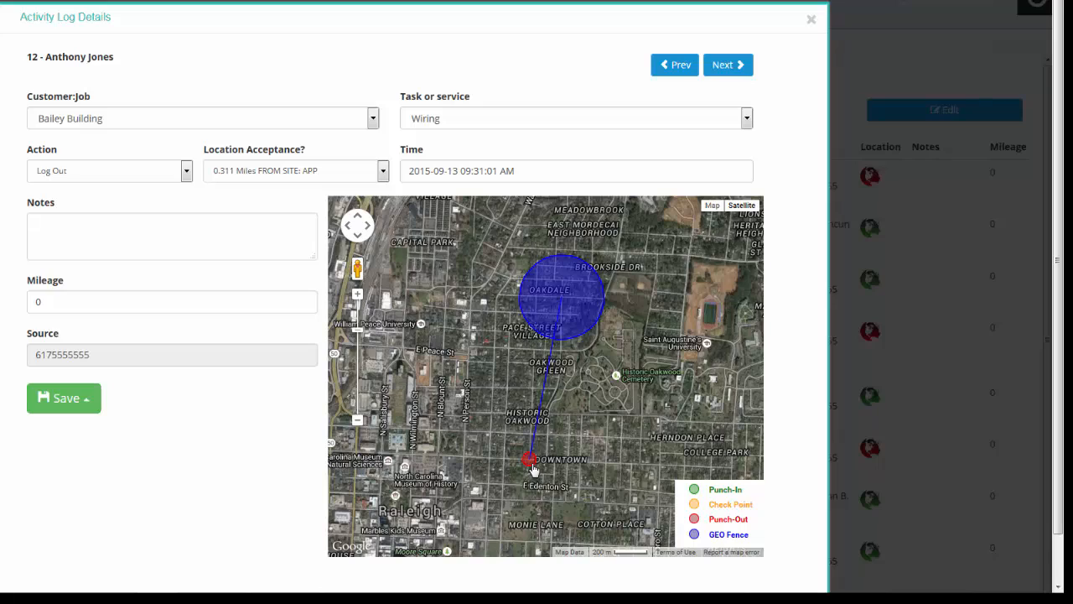
mouse_move(554, 331)
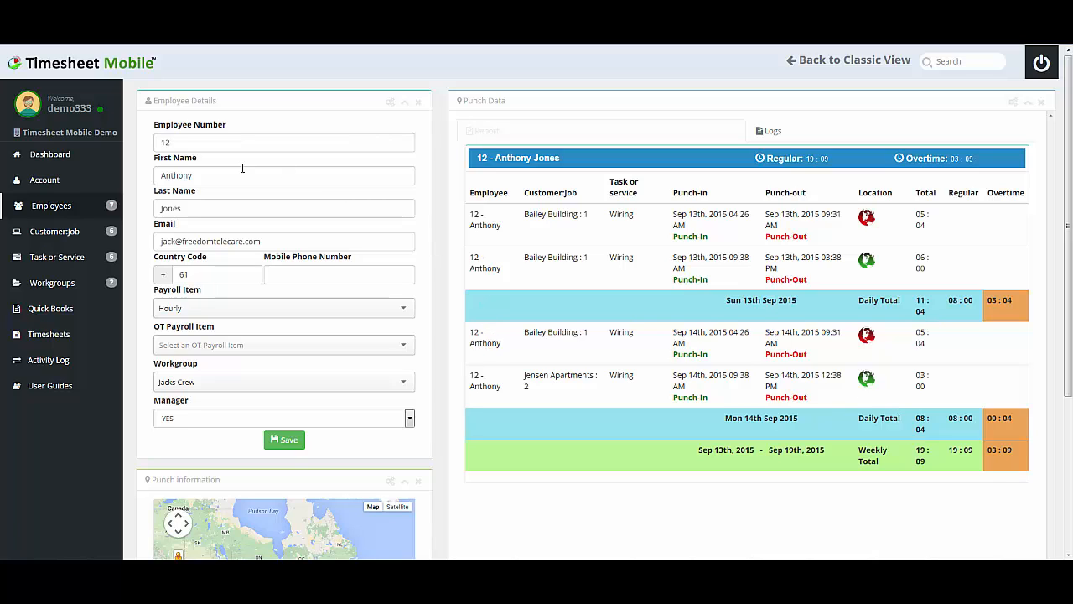
mouse_move(669, 141)
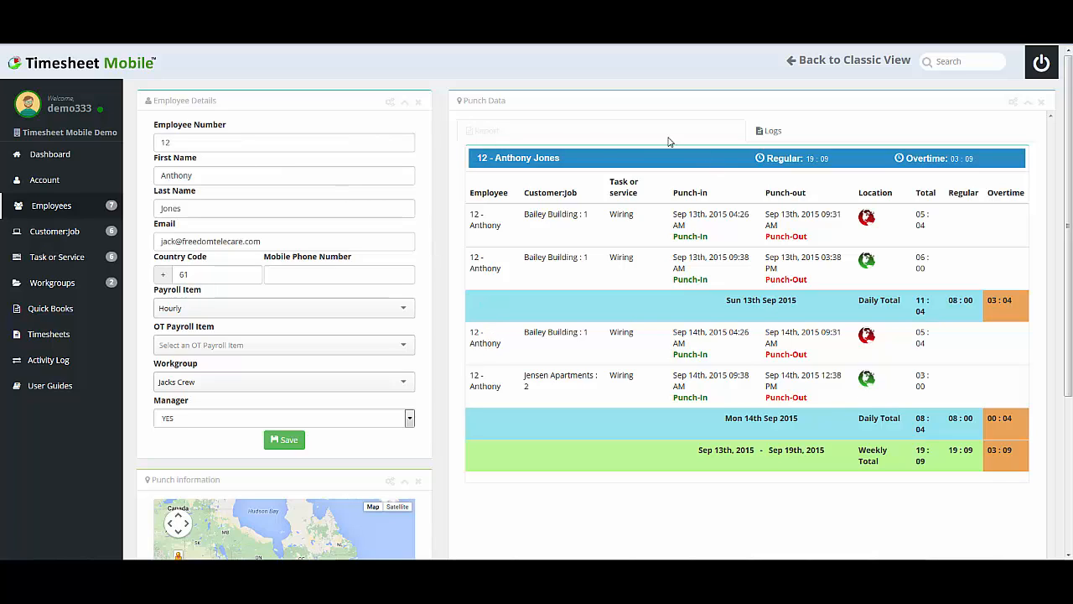
mouse_move(911, 411)
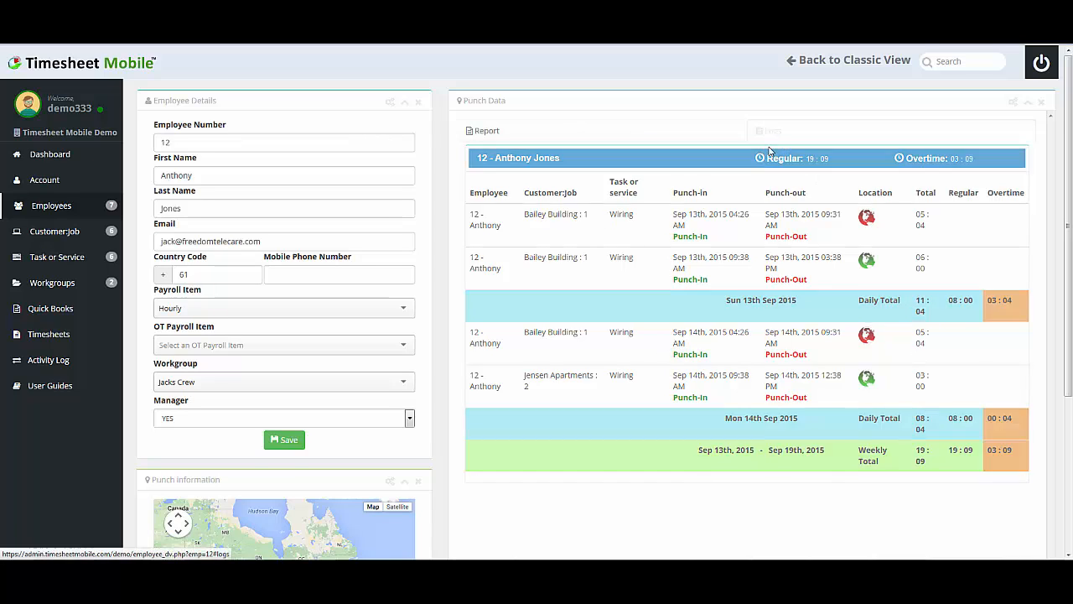
left_click(769, 130)
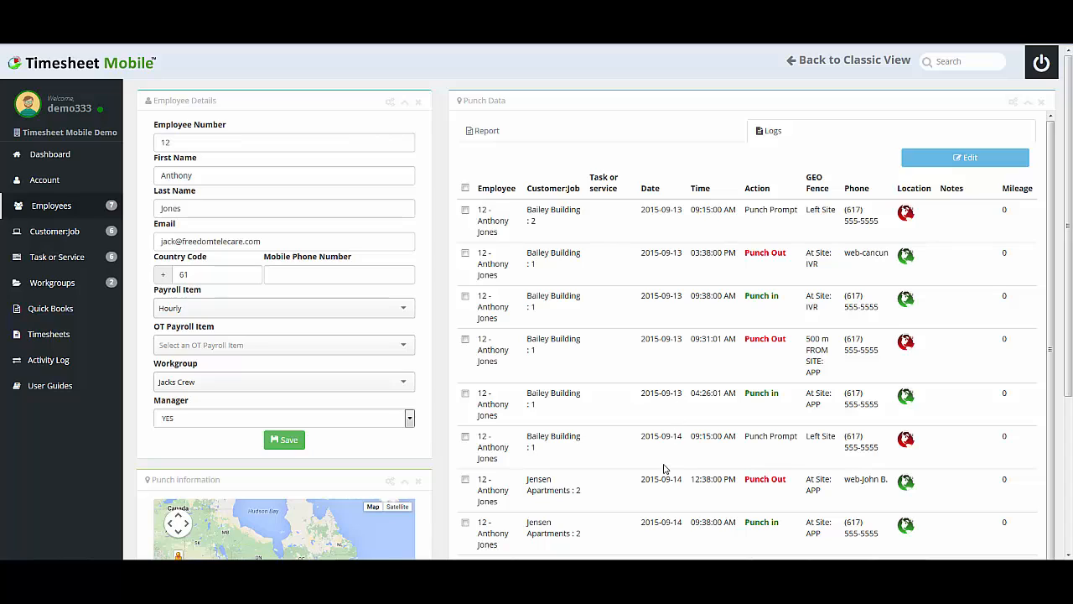
mouse_move(808, 425)
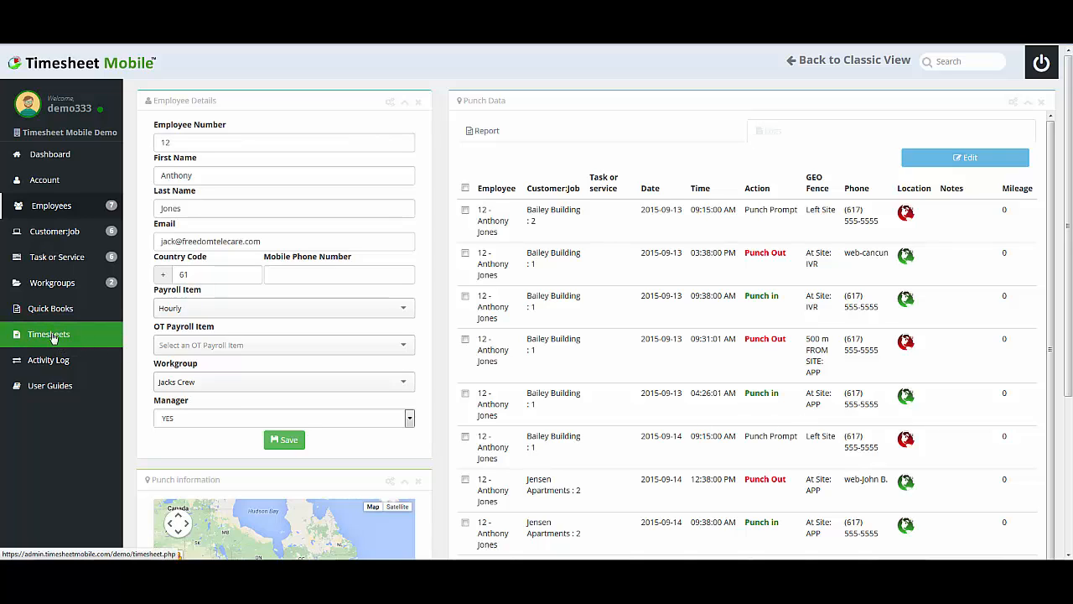
Open Timesheets and set the period to Current Week, 09/13/2015–09/19/2015
left_click(49, 334)
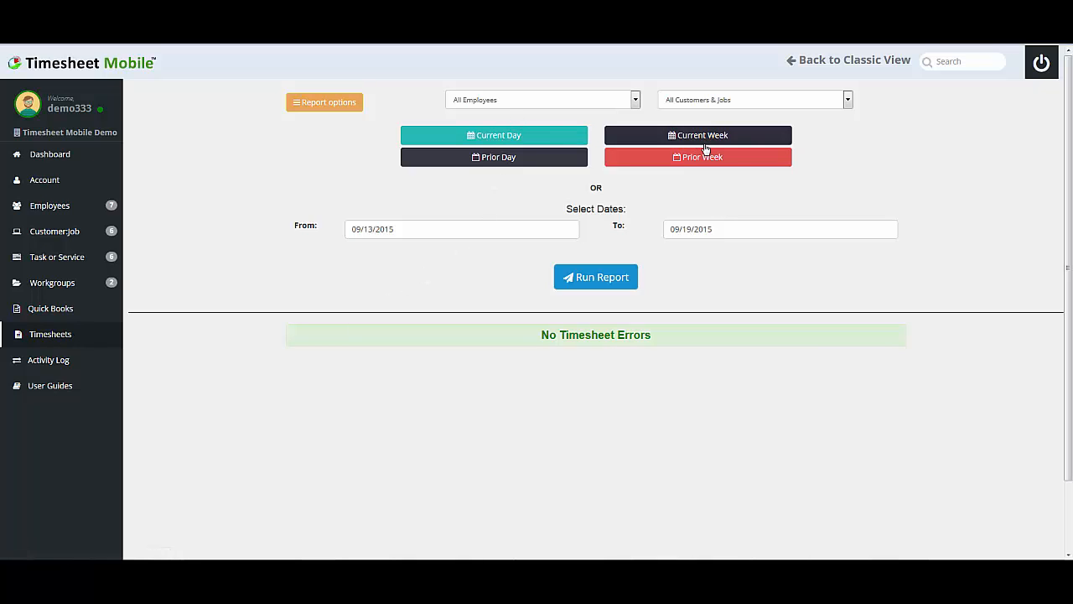
left_click(698, 135)
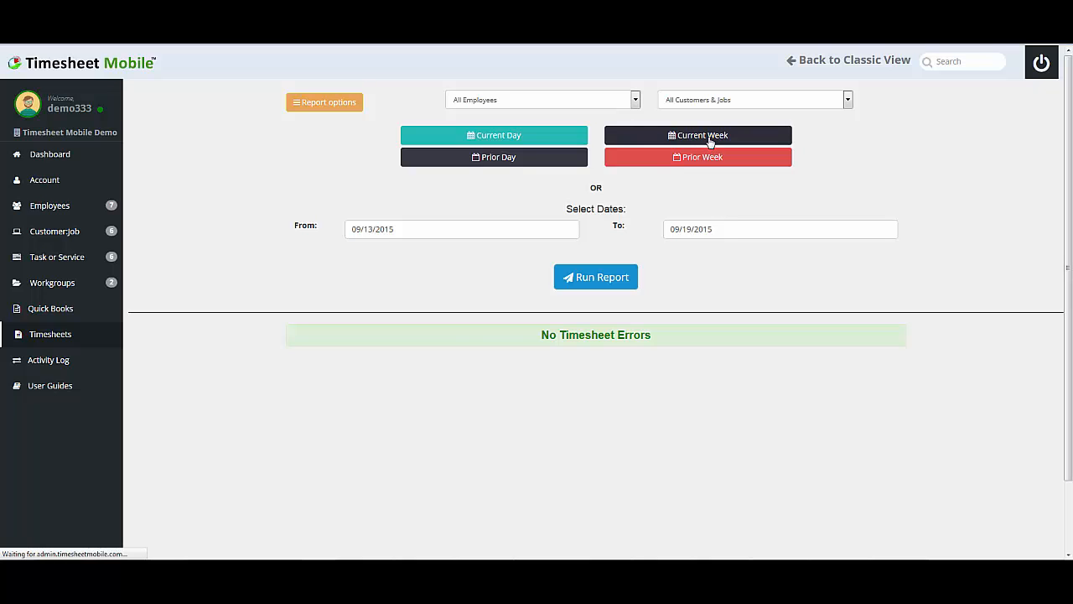
left_click(595, 277)
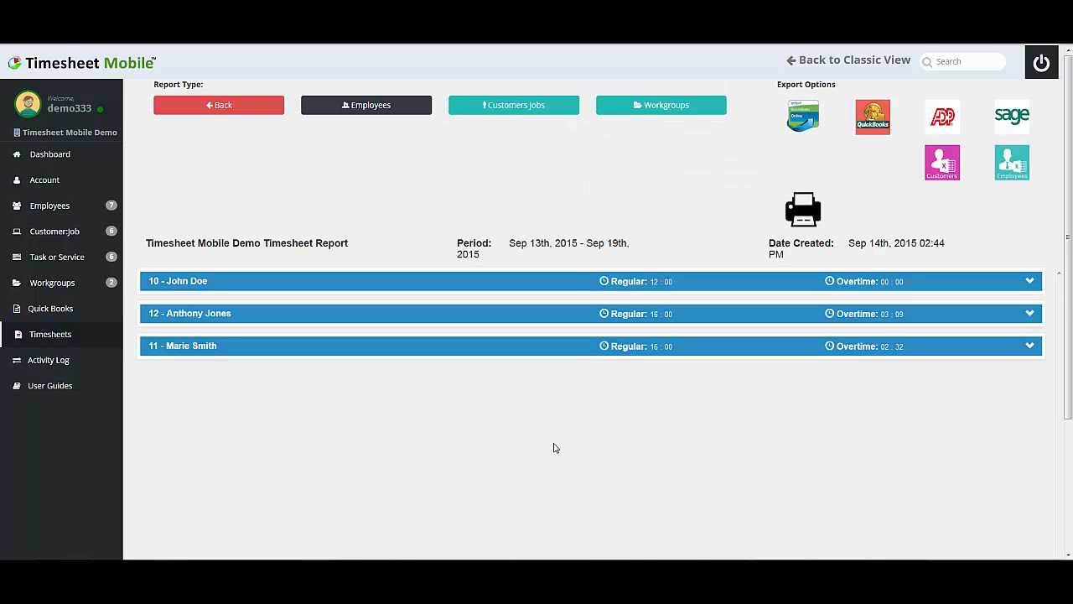
mouse_move(497, 494)
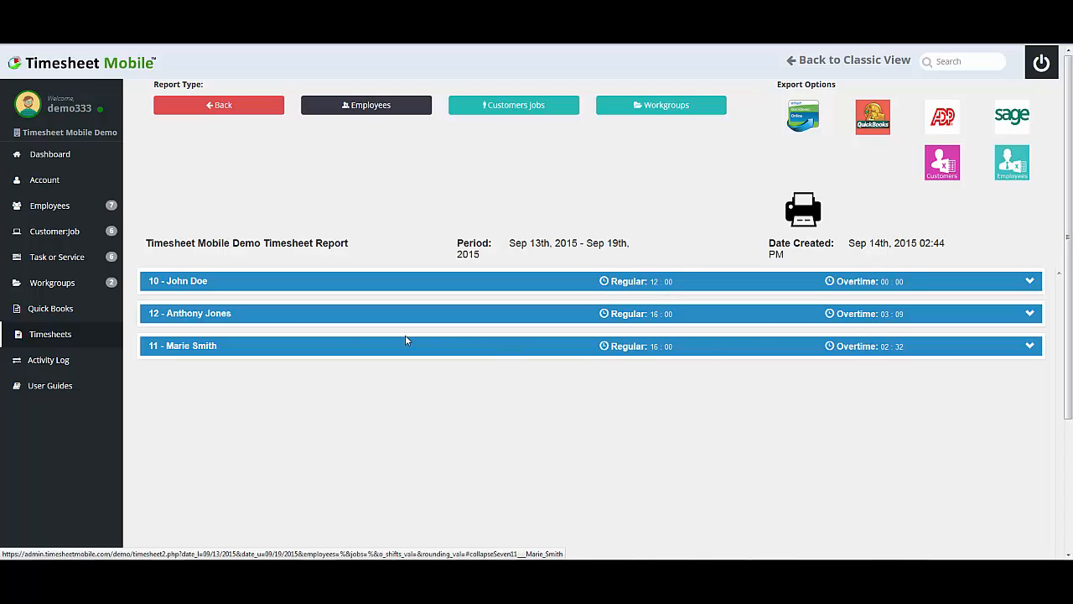
left_click(190, 313)
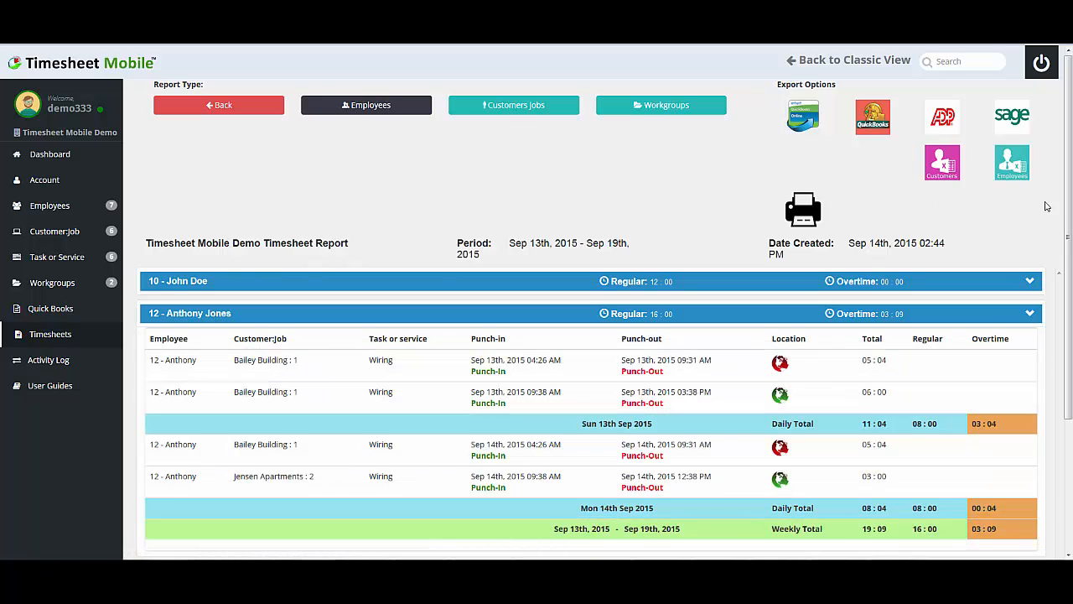
scroll("down", 3)
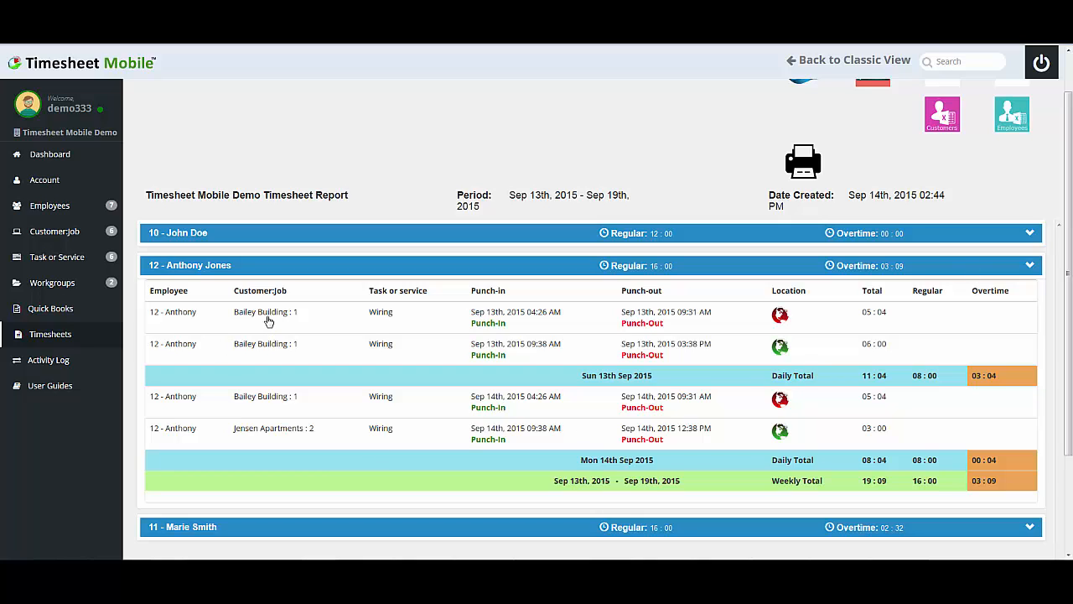
mouse_move(376, 322)
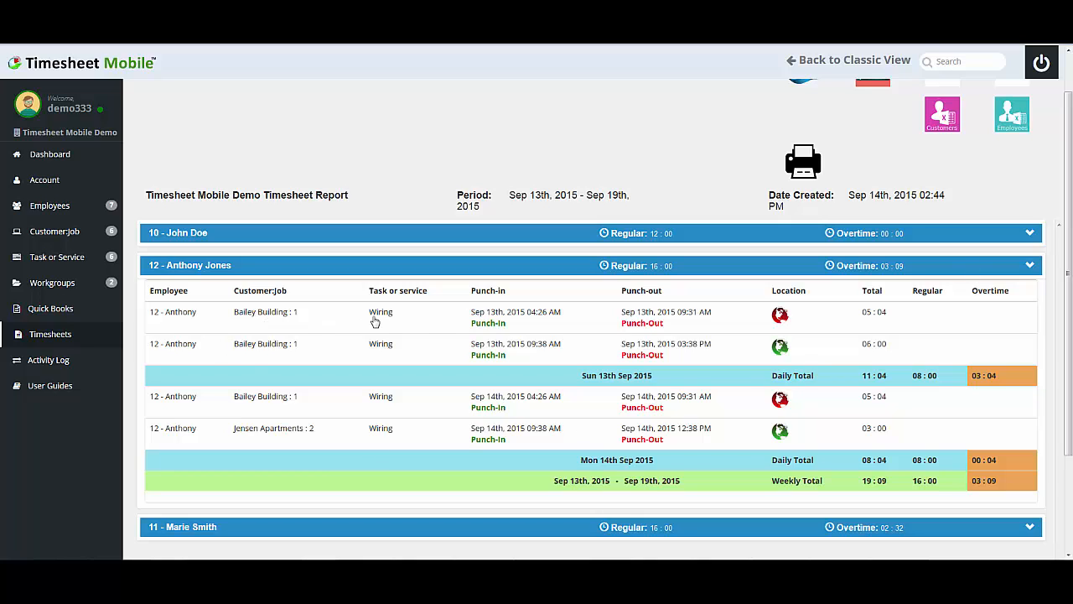
mouse_move(666, 323)
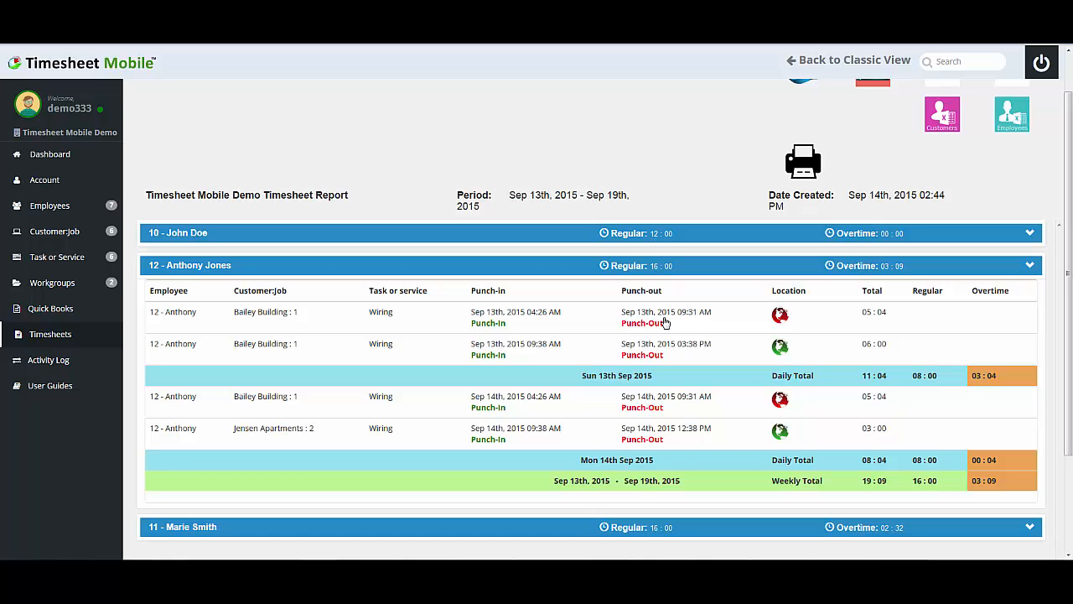
mouse_move(886, 358)
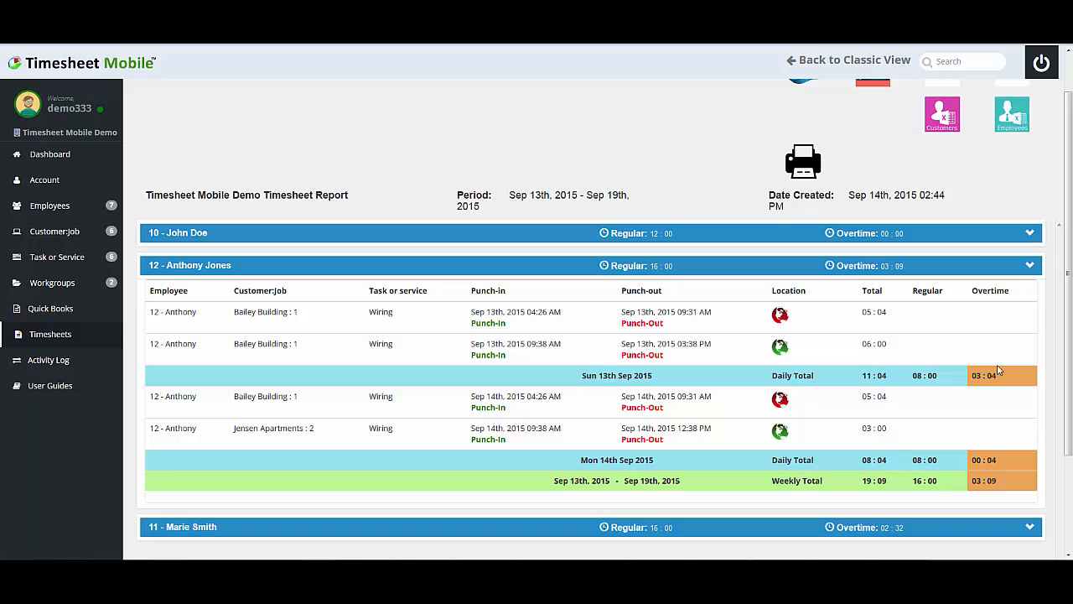
mouse_move(252, 258)
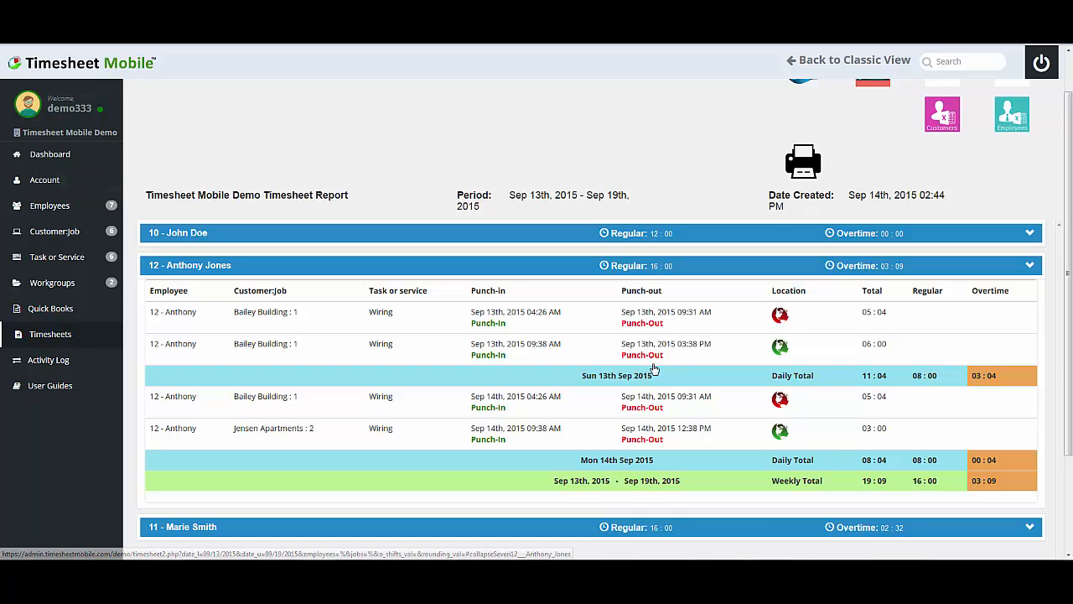
mouse_move(779, 390)
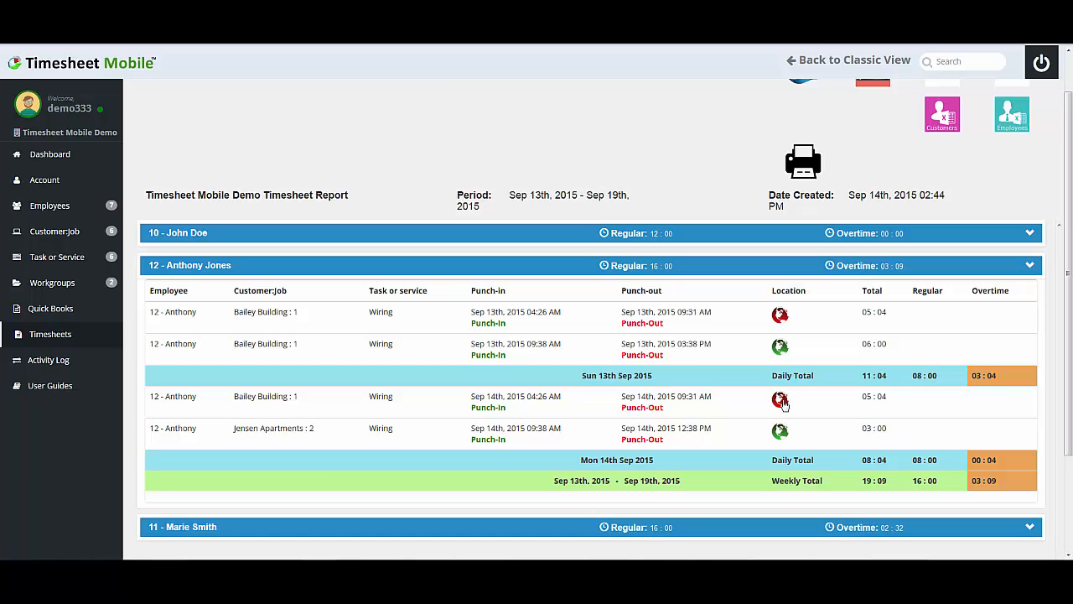
Inspect the Sep 14 punch-out location on a satellite map, then close Location Details
left_click(780, 400)
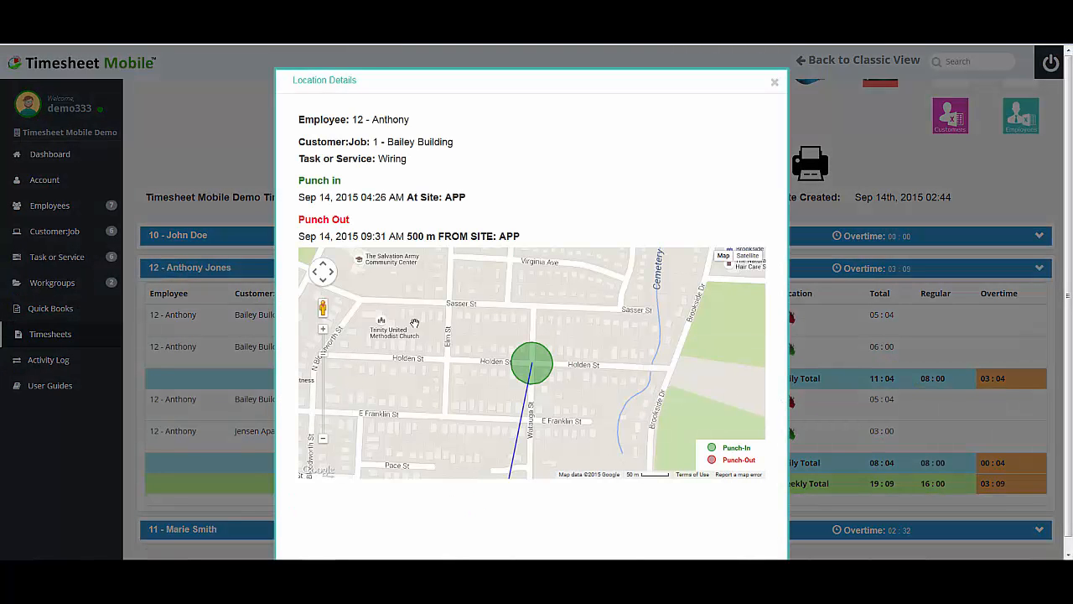
mouse_move(493, 382)
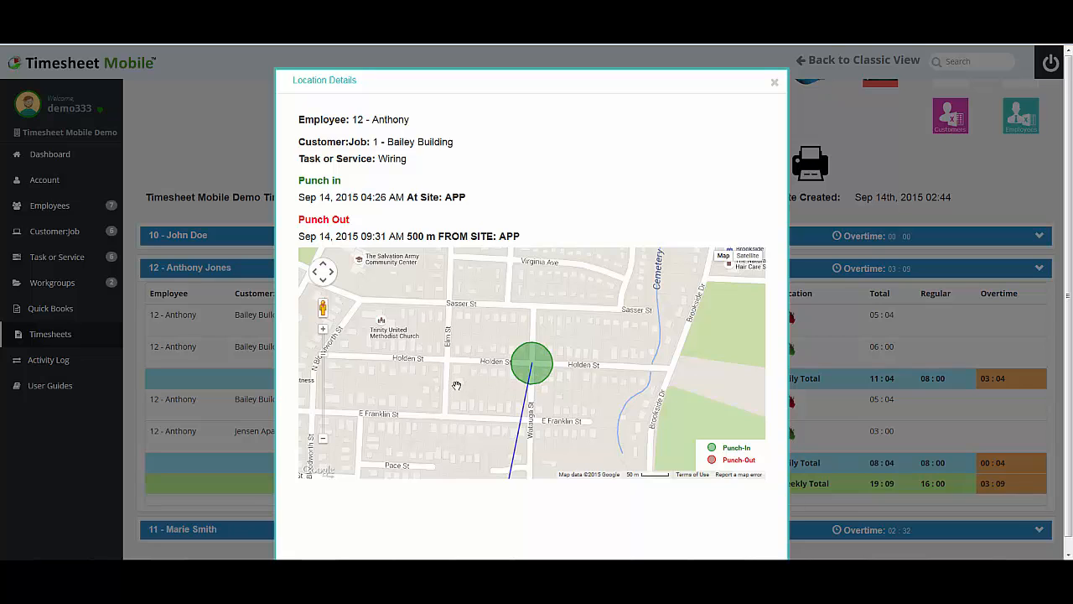
mouse_move(460, 430)
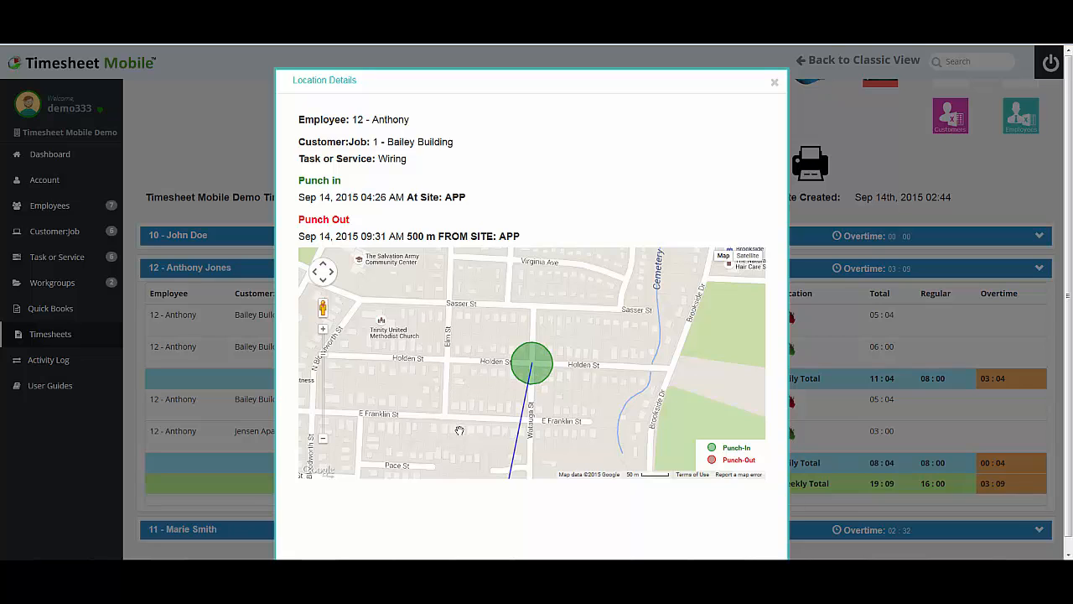
left_click_drag(532, 363, 535, 421)
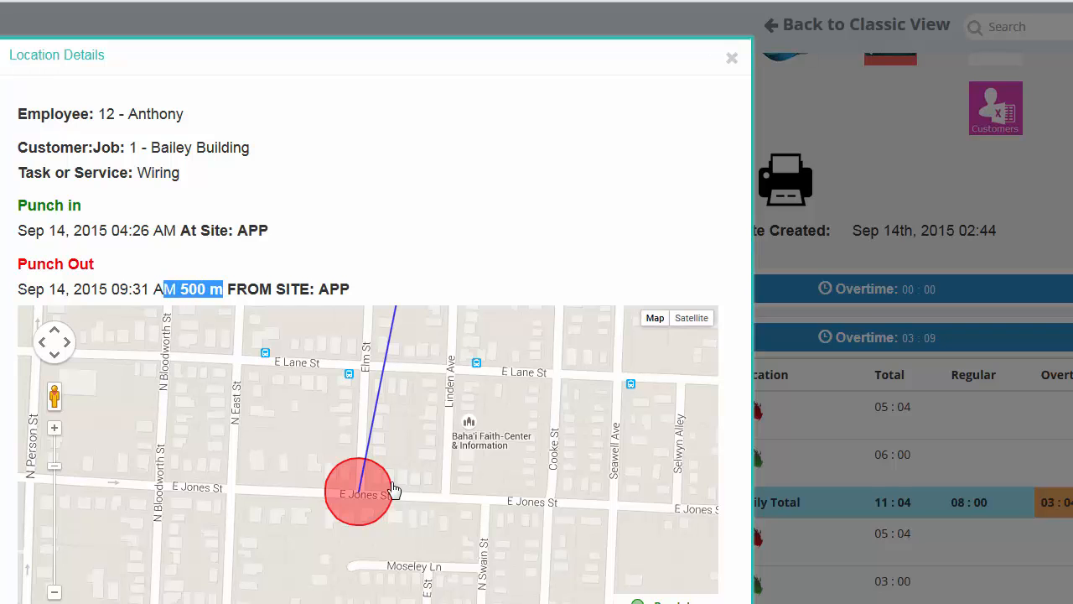
mouse_move(692, 327)
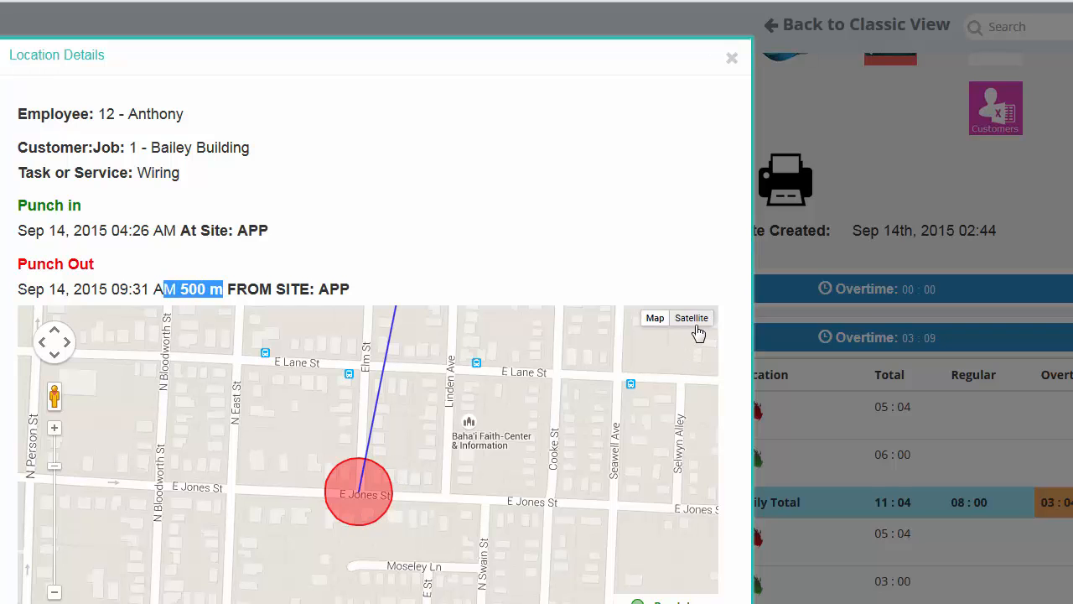
left_click(690, 317)
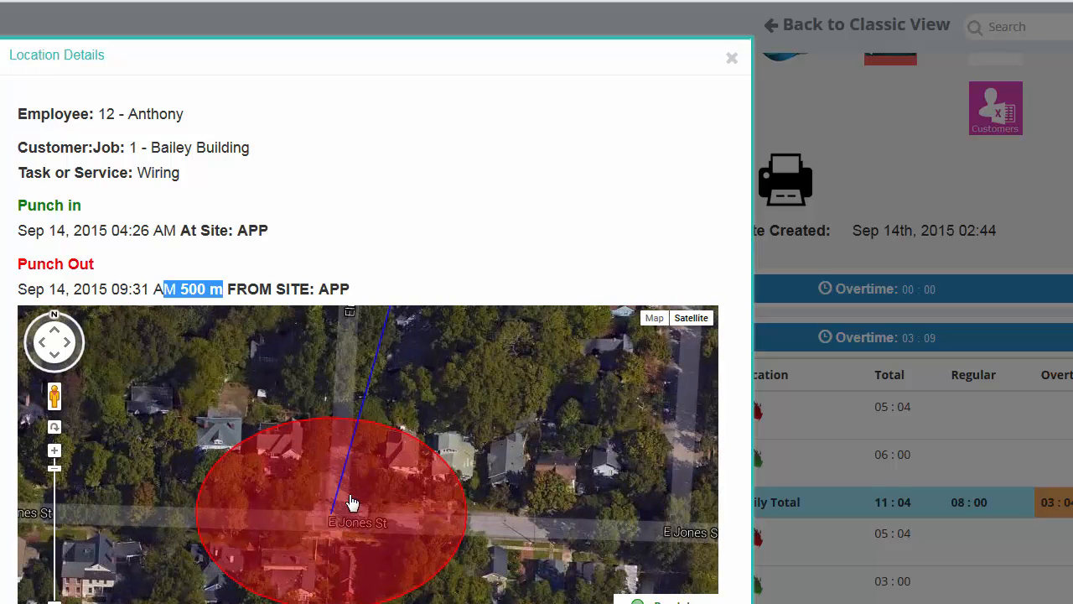
mouse_move(691, 173)
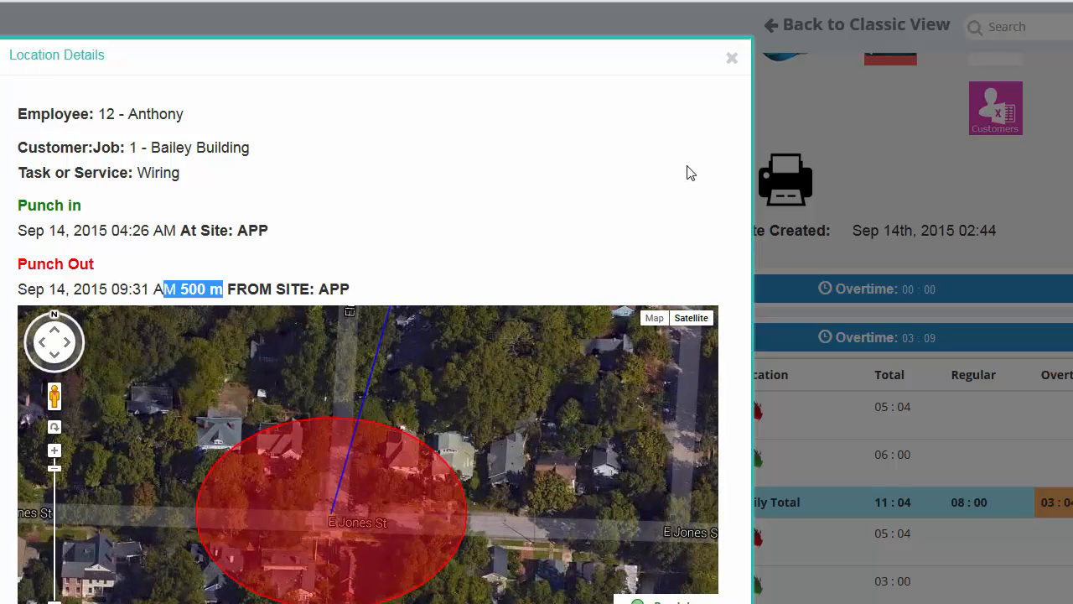
left_click(730, 57)
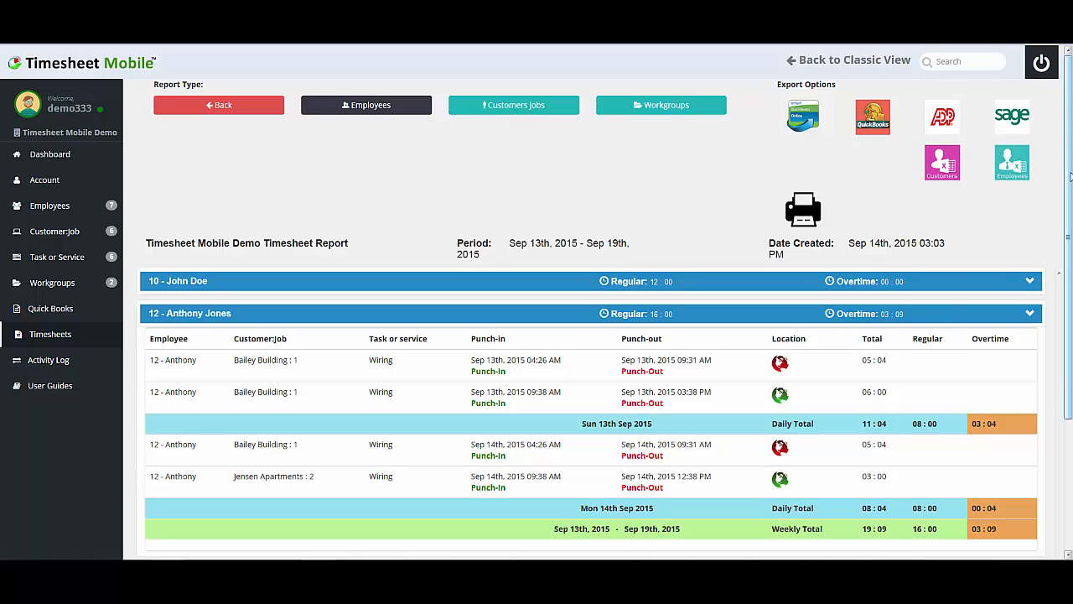
scroll("down", 3)
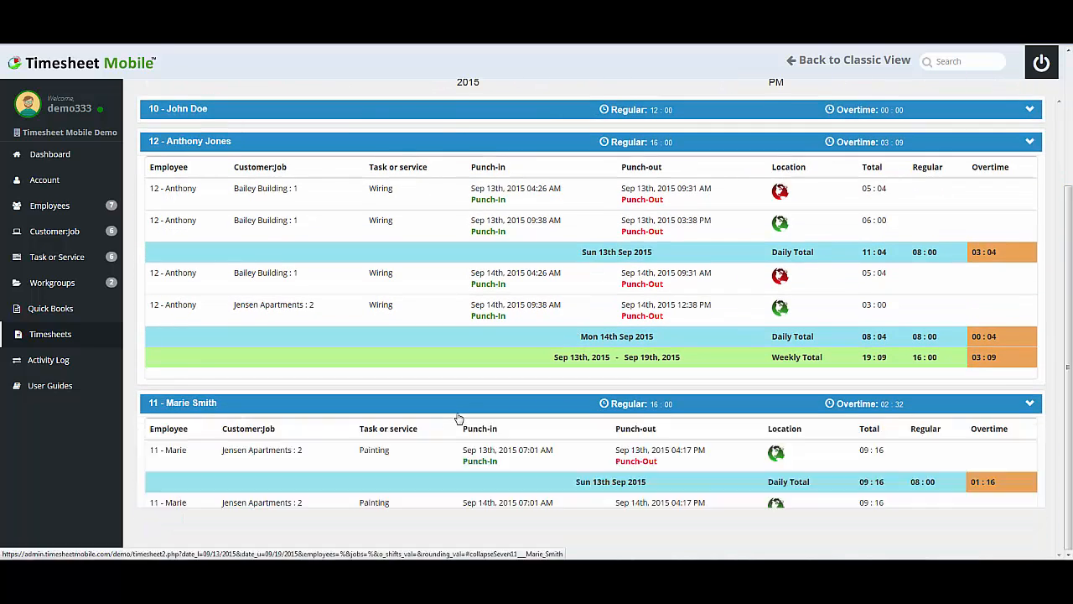
scroll("down", 3)
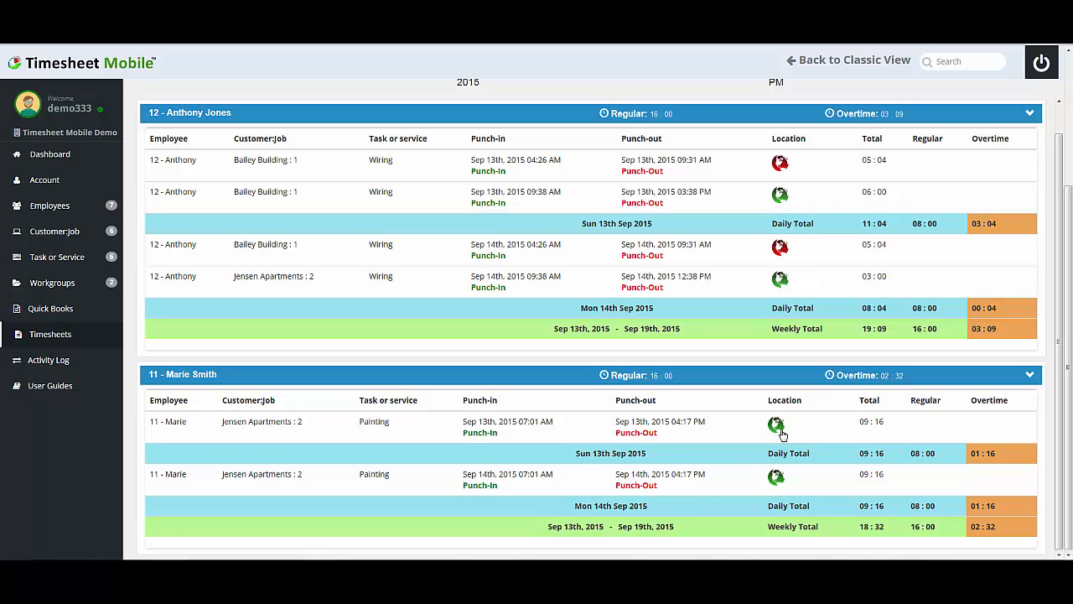
mouse_move(794, 486)
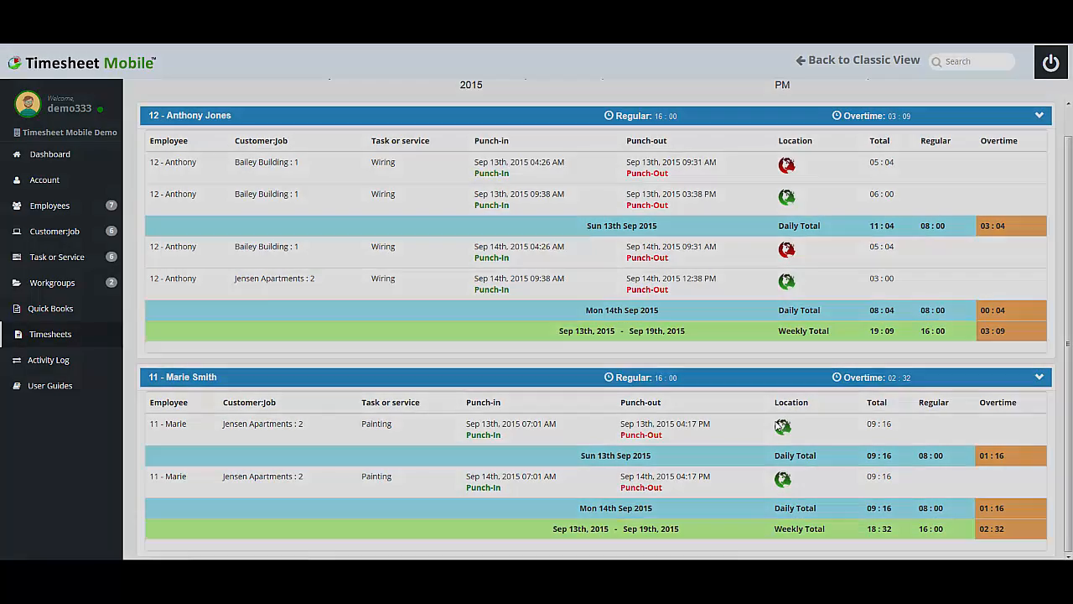
left_click(782, 426)
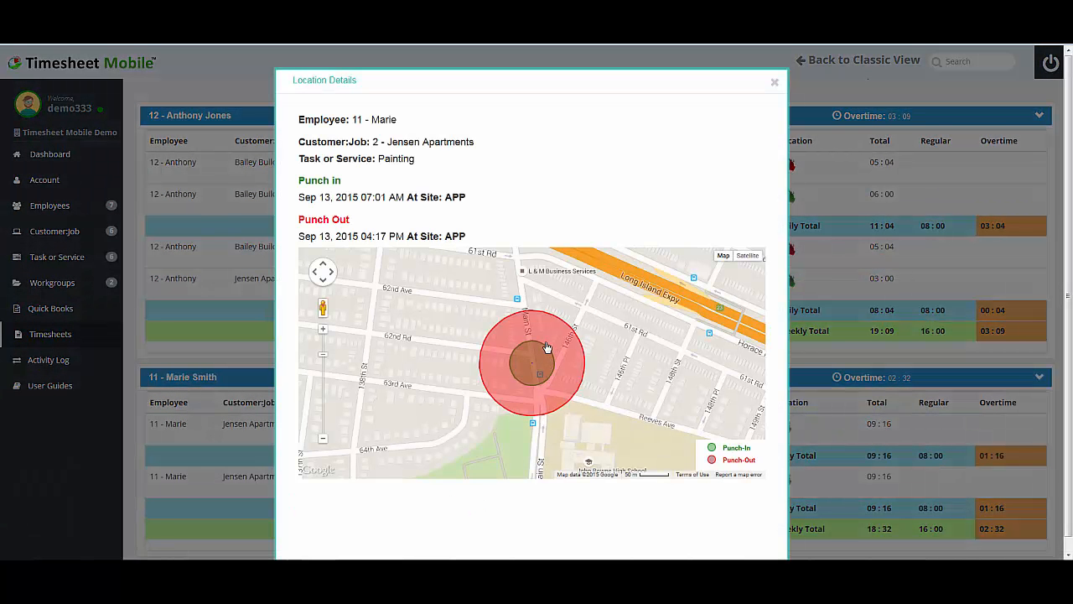
mouse_move(570, 372)
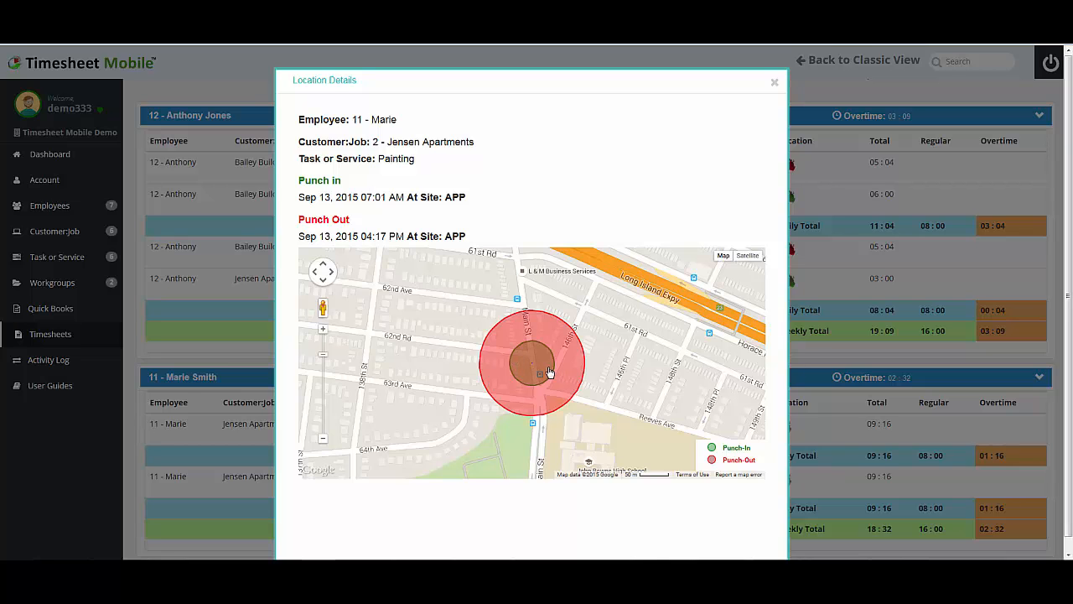
left_click(773, 81)
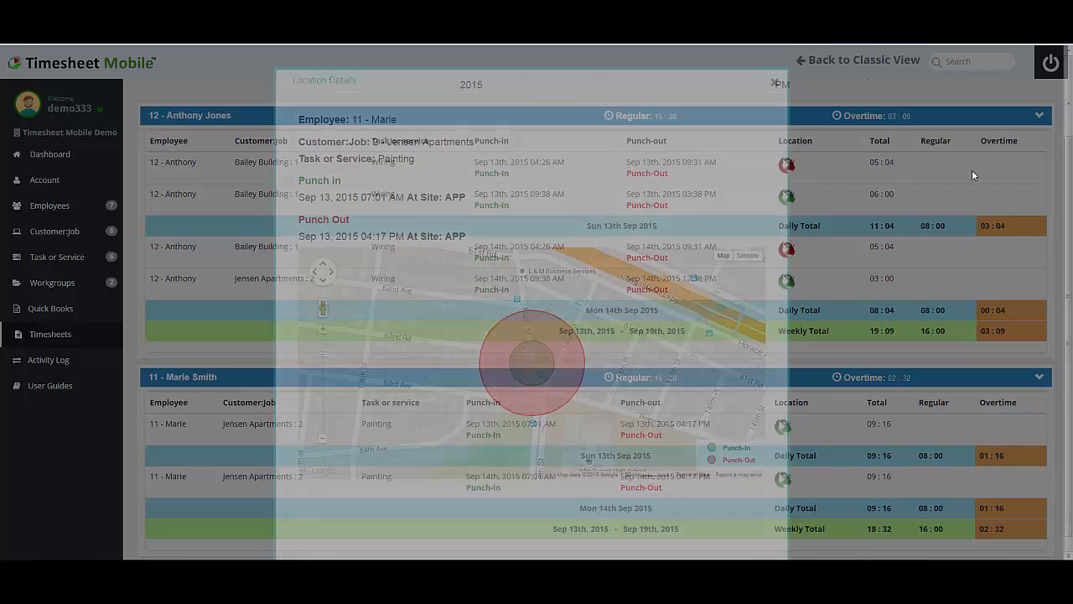
Group the Sep 13–19 weekly report by customer job, showing Bailey Building, Commercial Plaza and Jensen Apartments
left_click(774, 82)
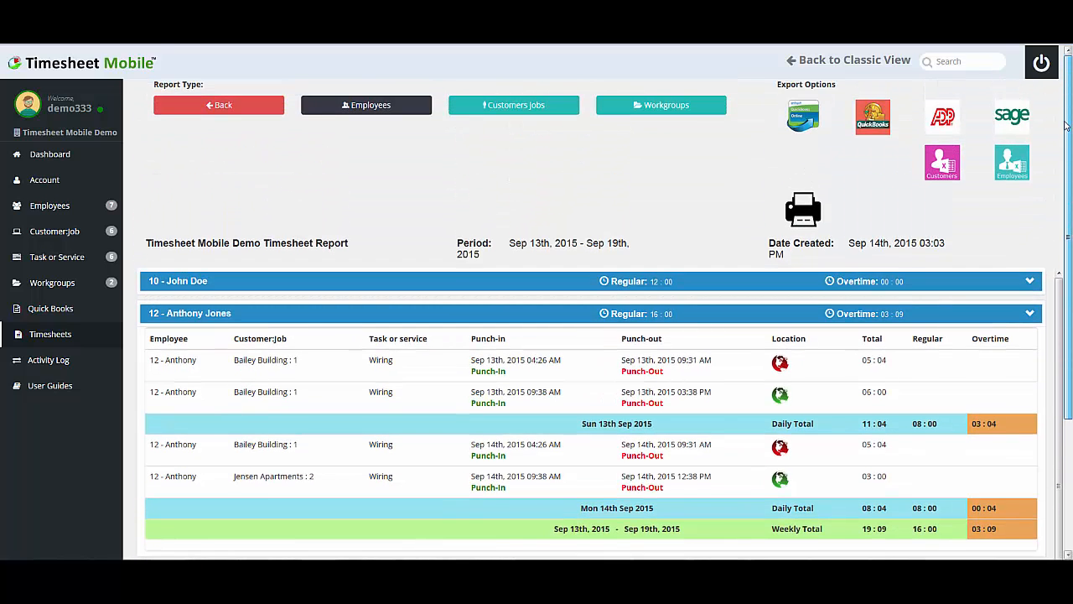
mouse_move(514, 104)
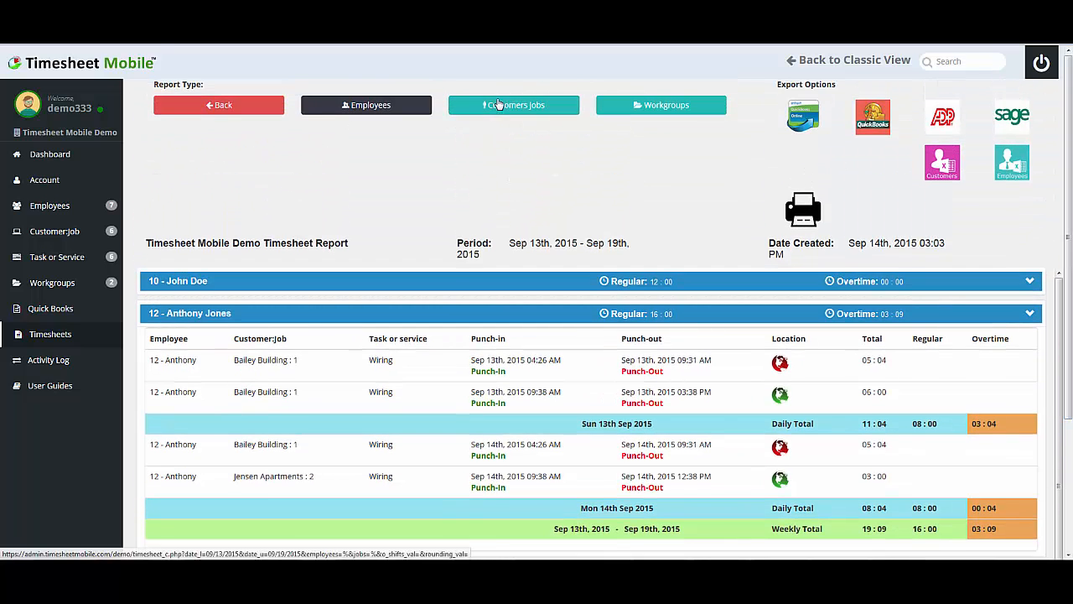
left_click(514, 104)
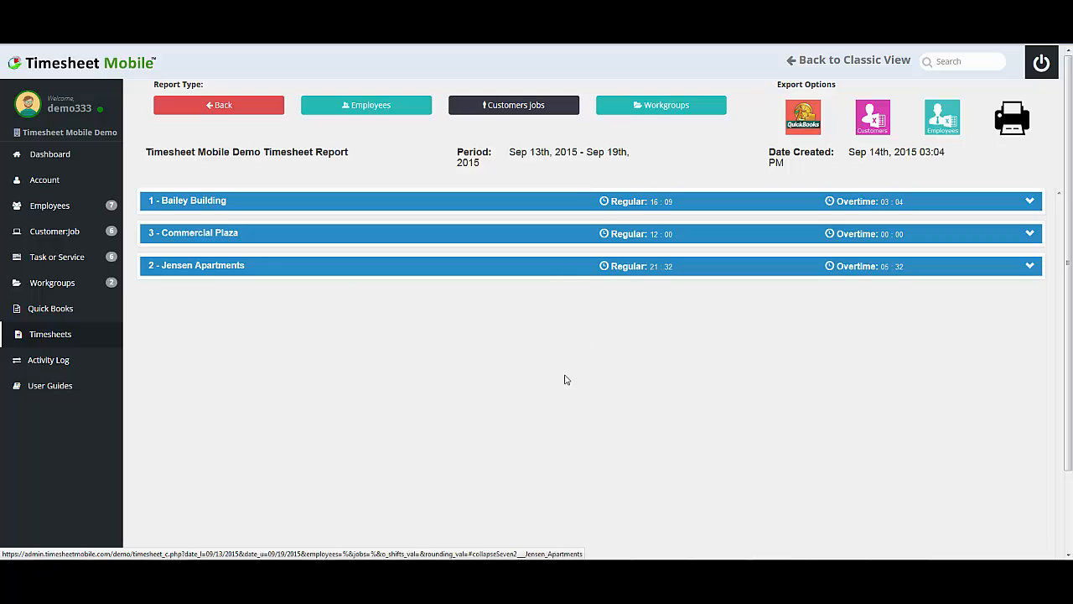
mouse_move(654, 280)
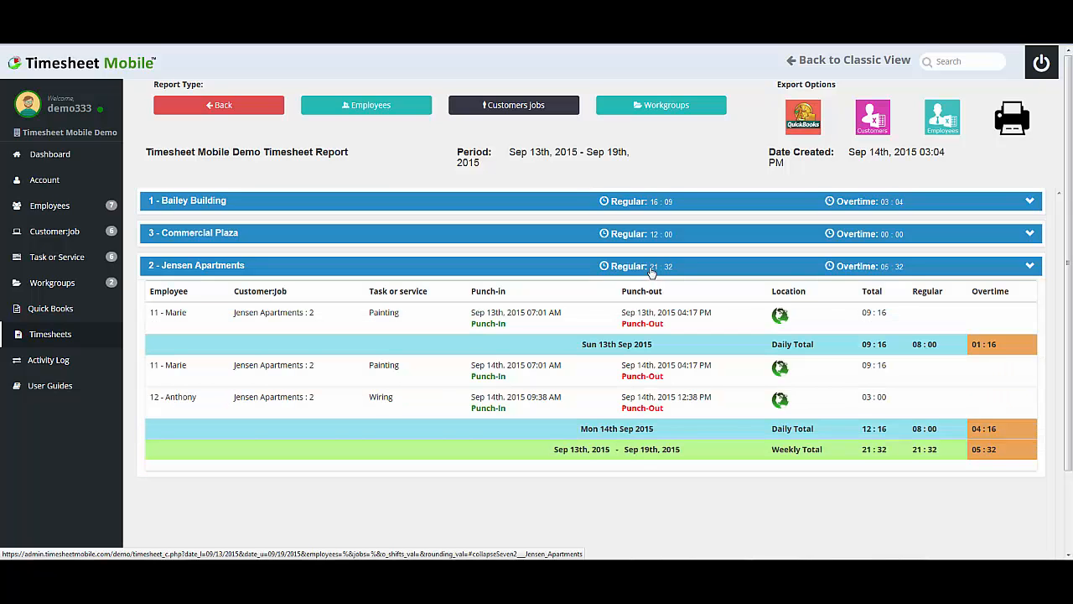
mouse_move(220, 266)
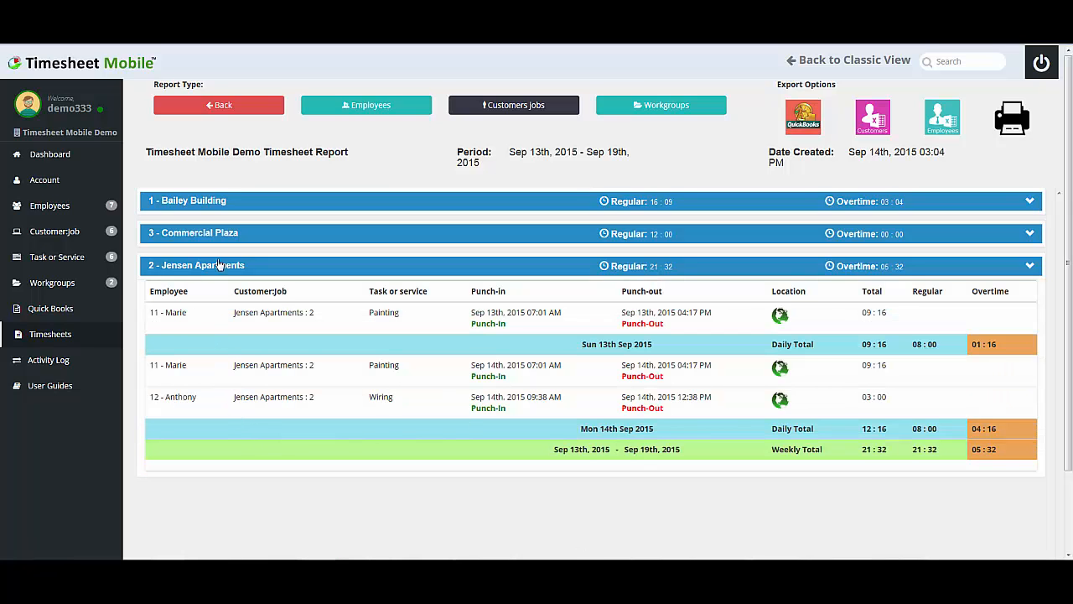
mouse_move(575, 389)
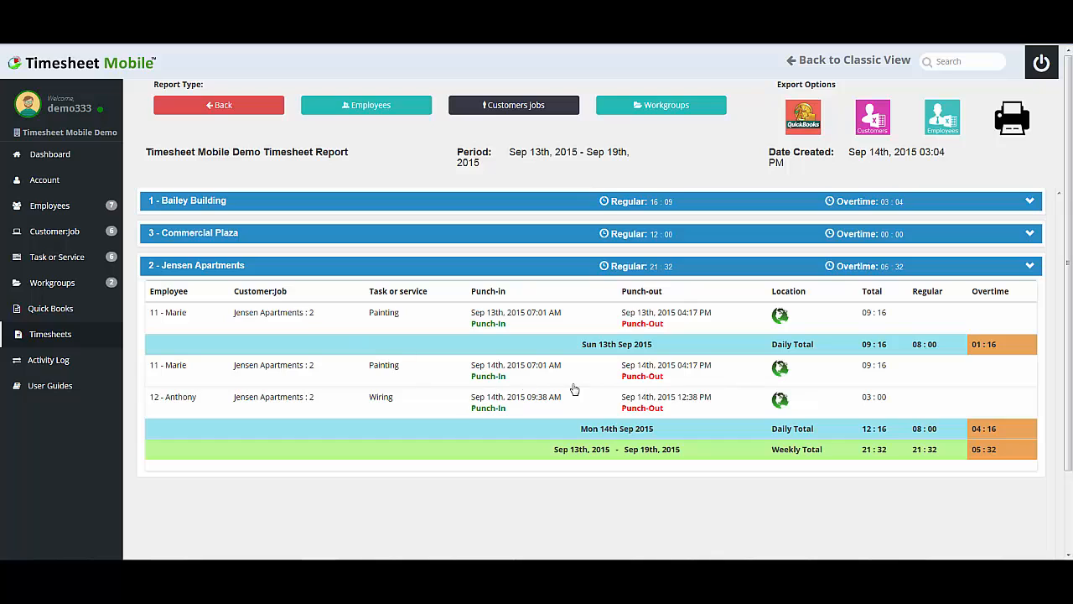
mouse_move(874, 407)
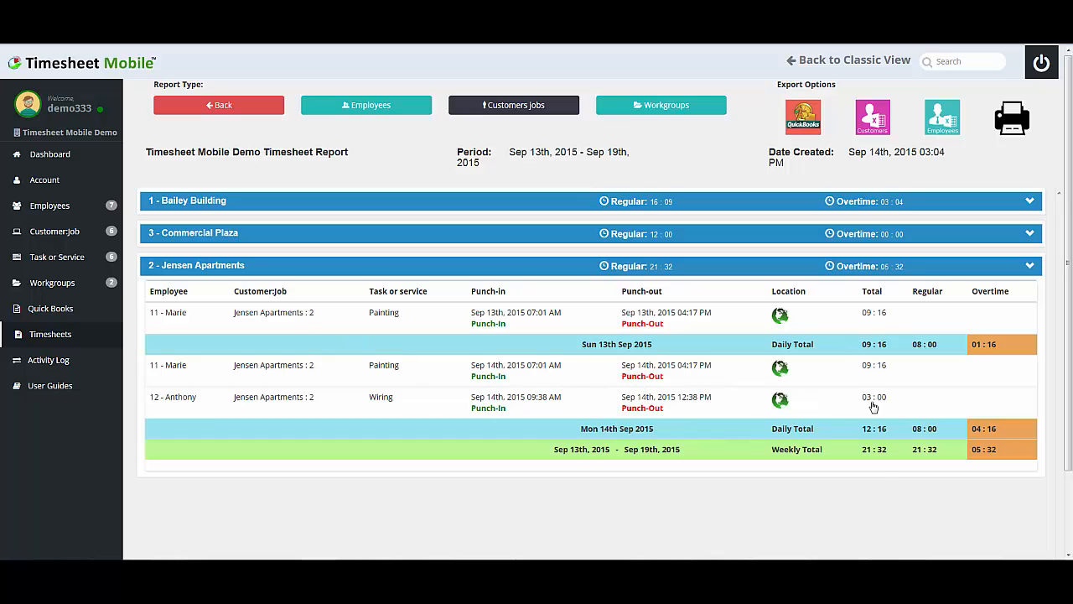
mouse_move(326, 163)
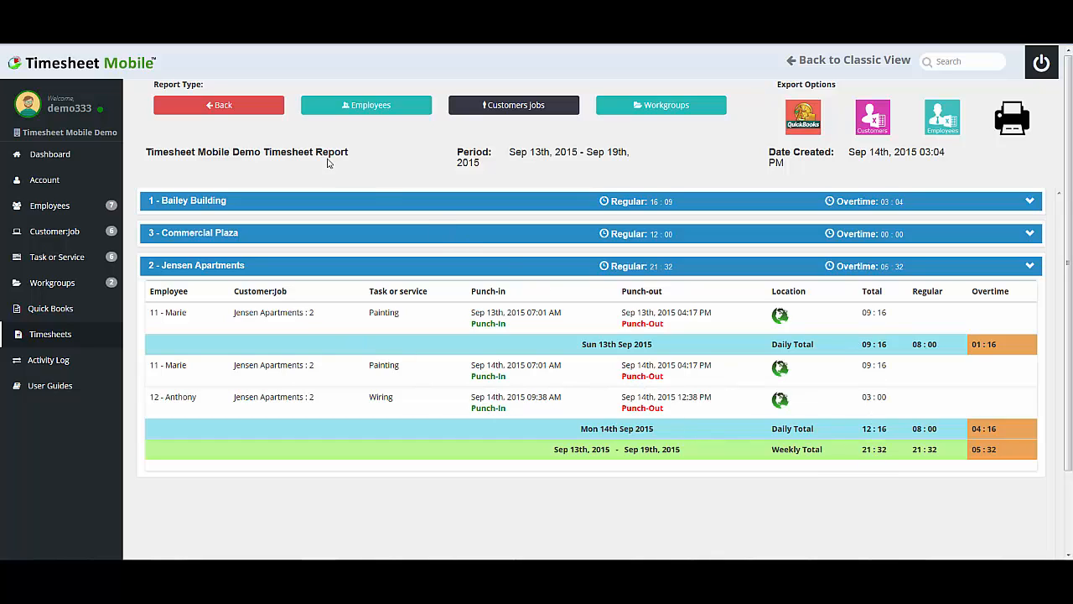
Rerun the 09/13/2015–09/19/2015 report from its options, listing John Doe, Anthony Jones and Marie Smith
left_click(219, 105)
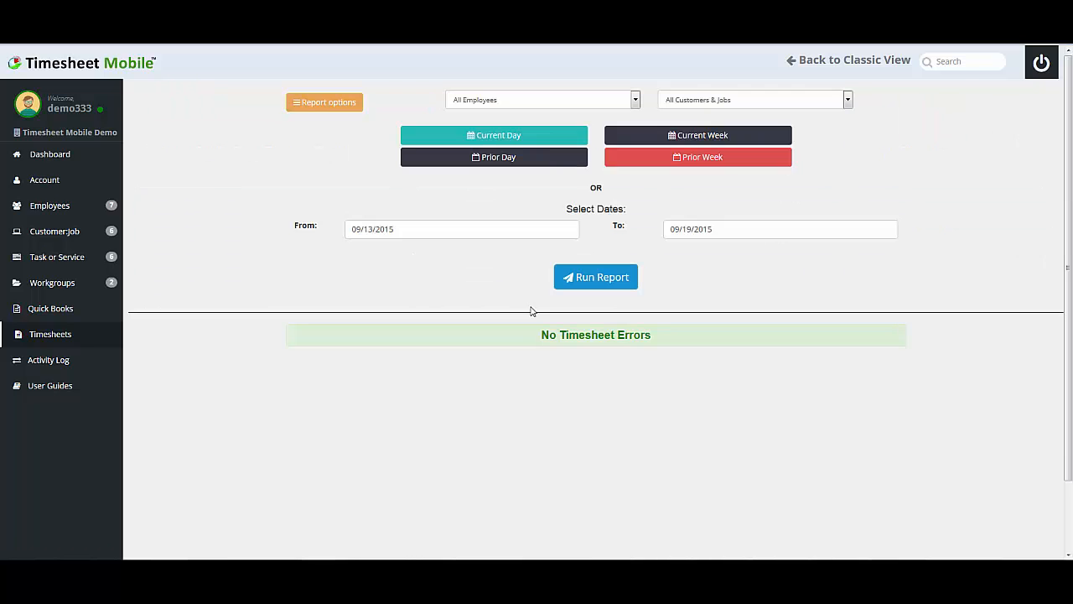
mouse_move(696, 135)
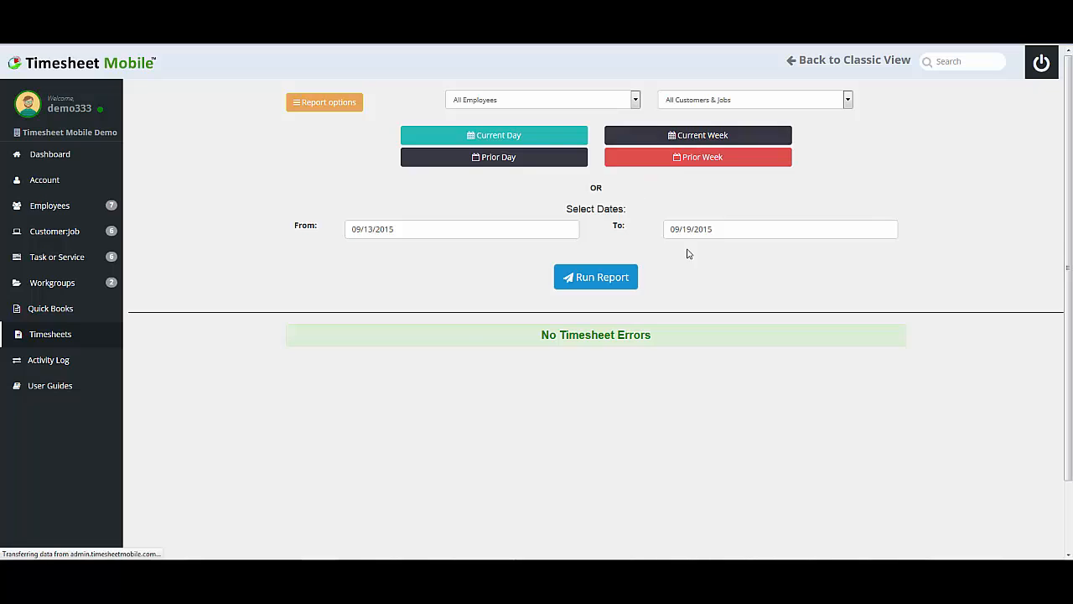
left_click(595, 276)
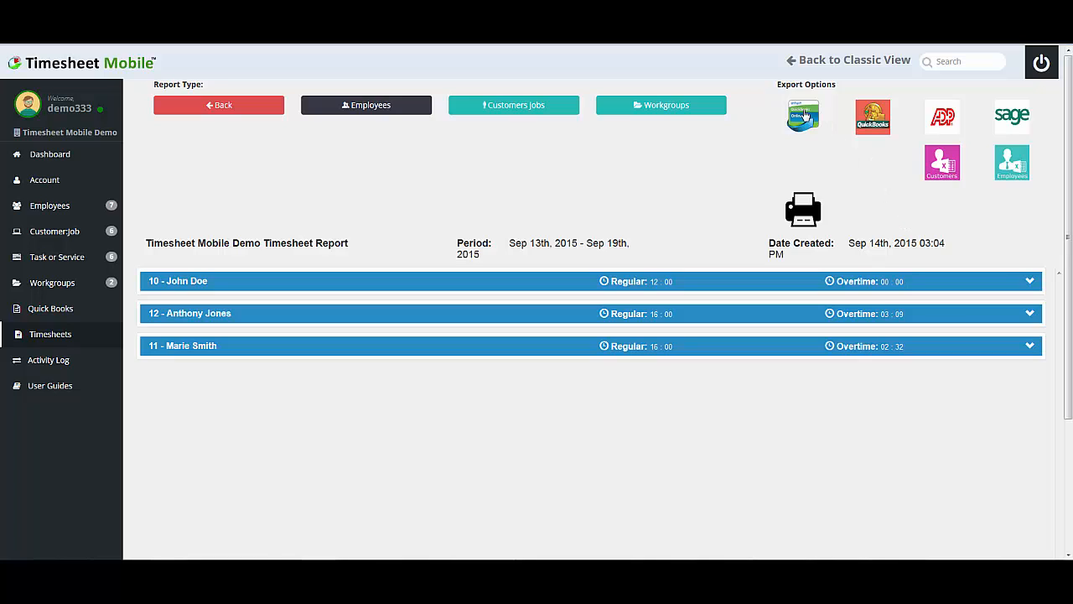
mouse_move(802, 115)
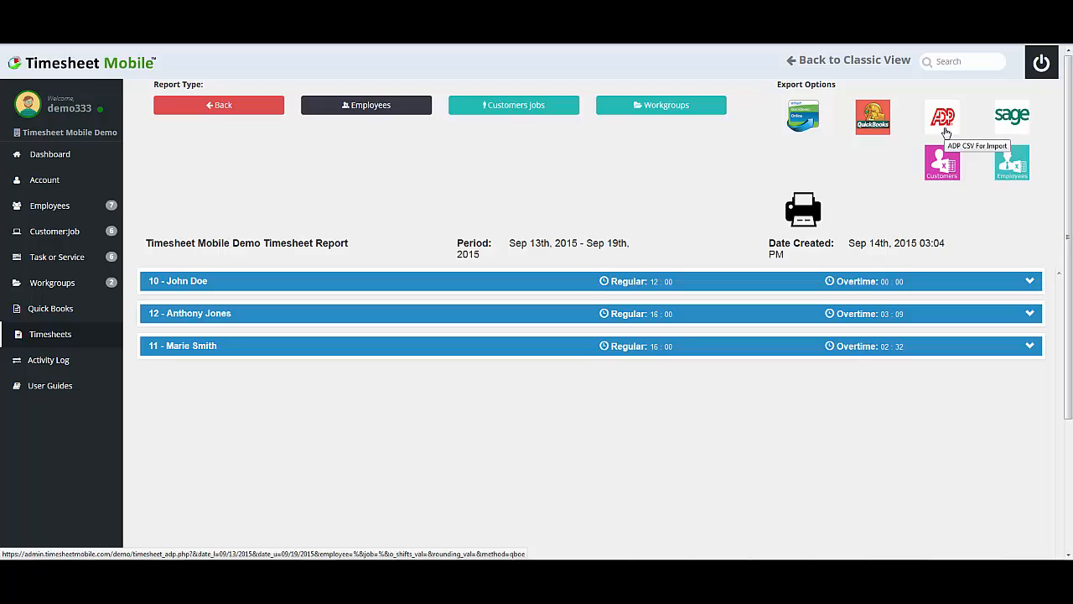
mouse_move(1012, 116)
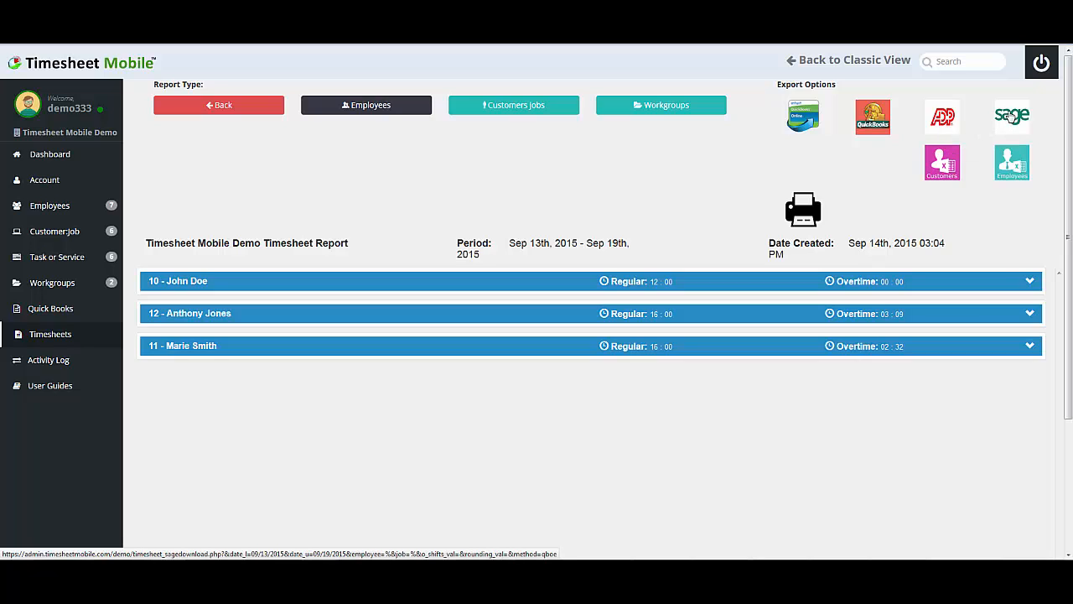
mouse_move(1012, 116)
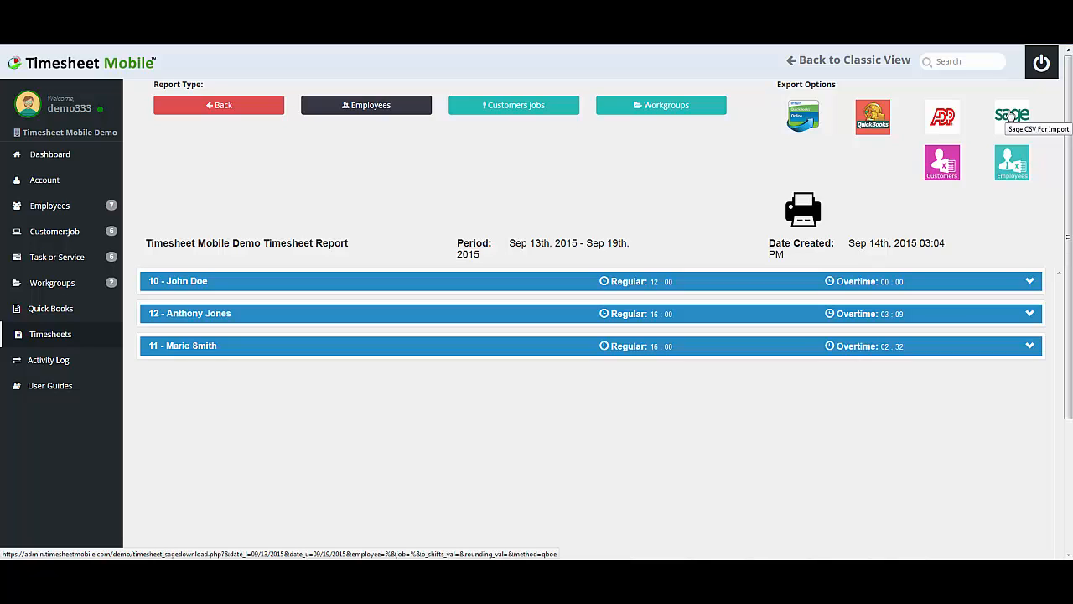
mouse_move(989, 152)
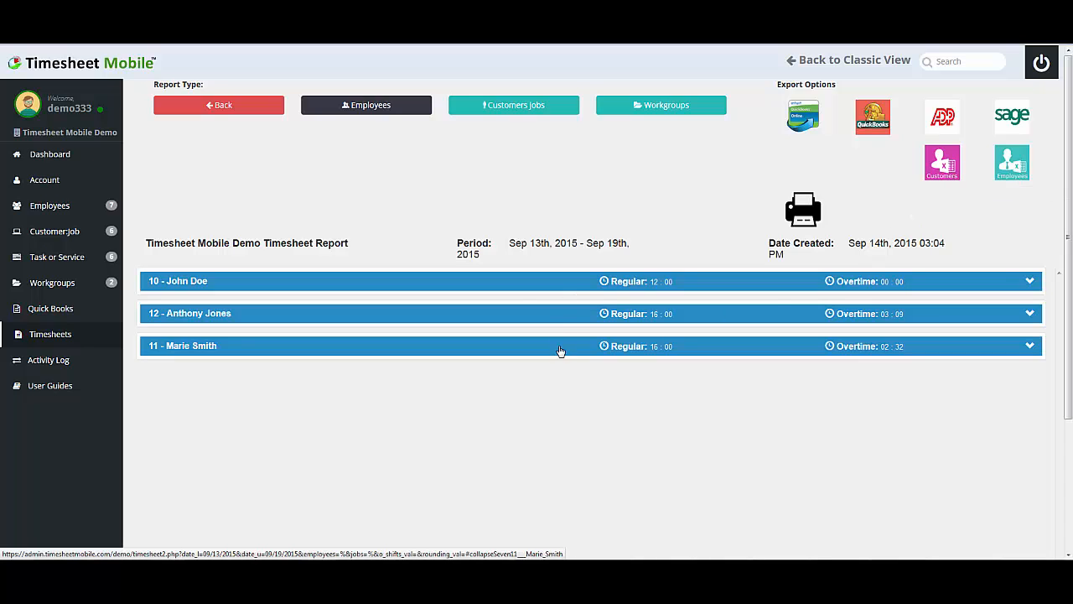
mouse_move(941, 163)
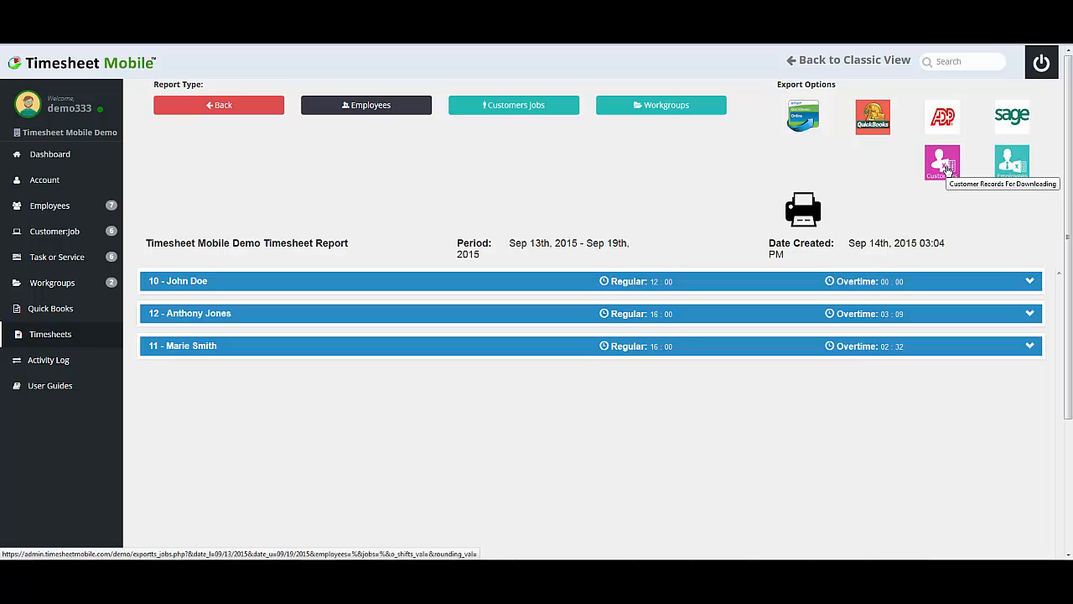
mouse_move(1012, 162)
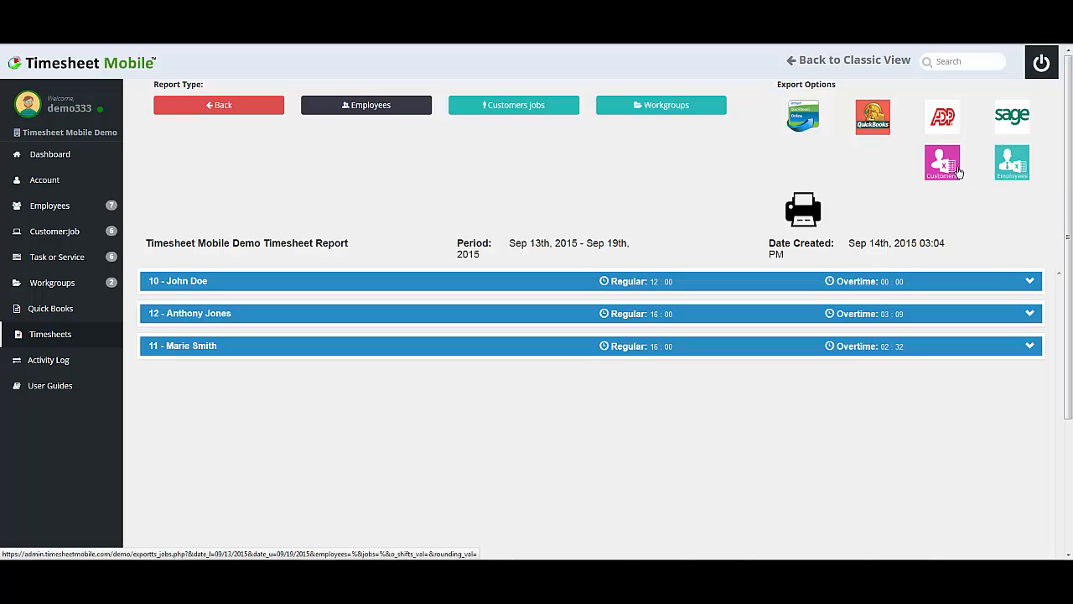
mouse_move(1011, 162)
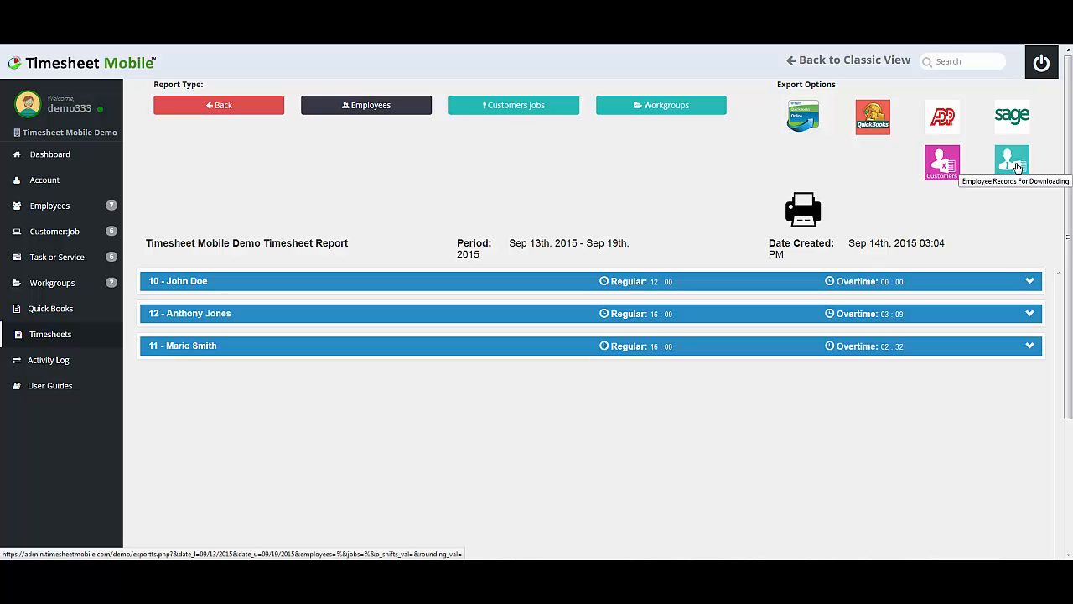